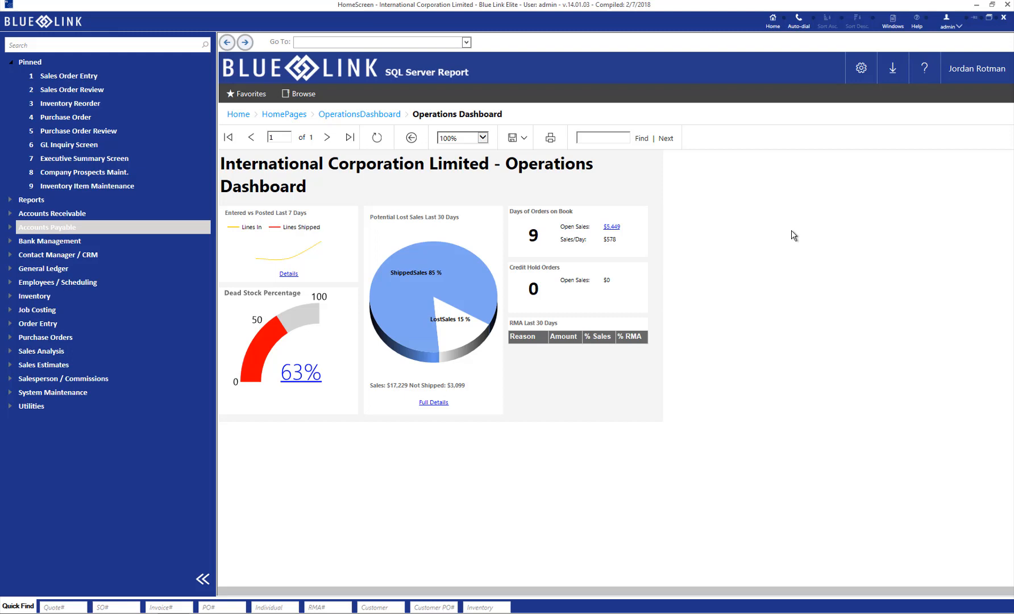
mouse_move(31, 226)
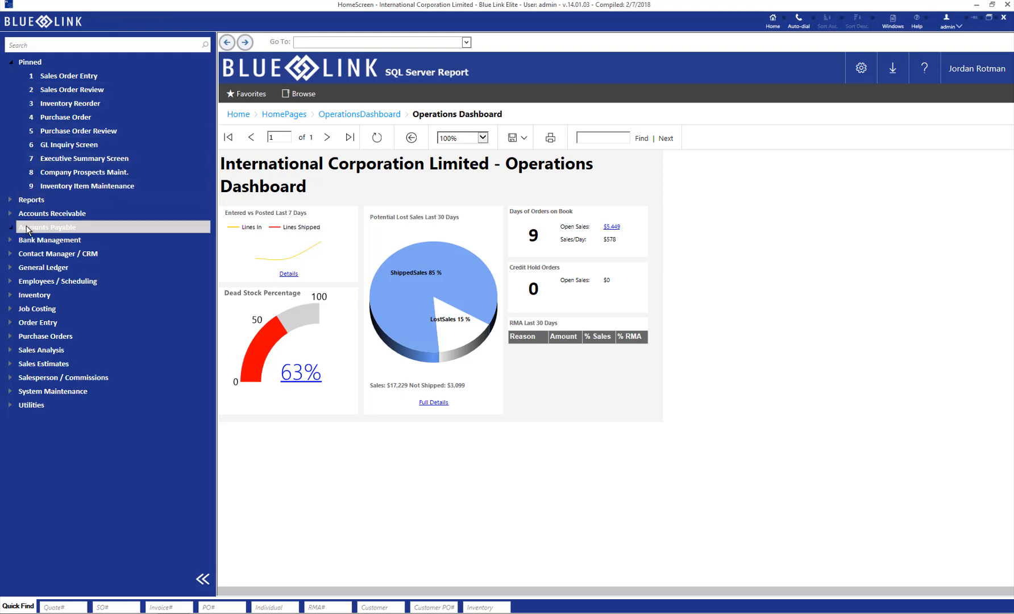
Open AP Vouchers from the Accounts Payable menu
left_click(48, 227)
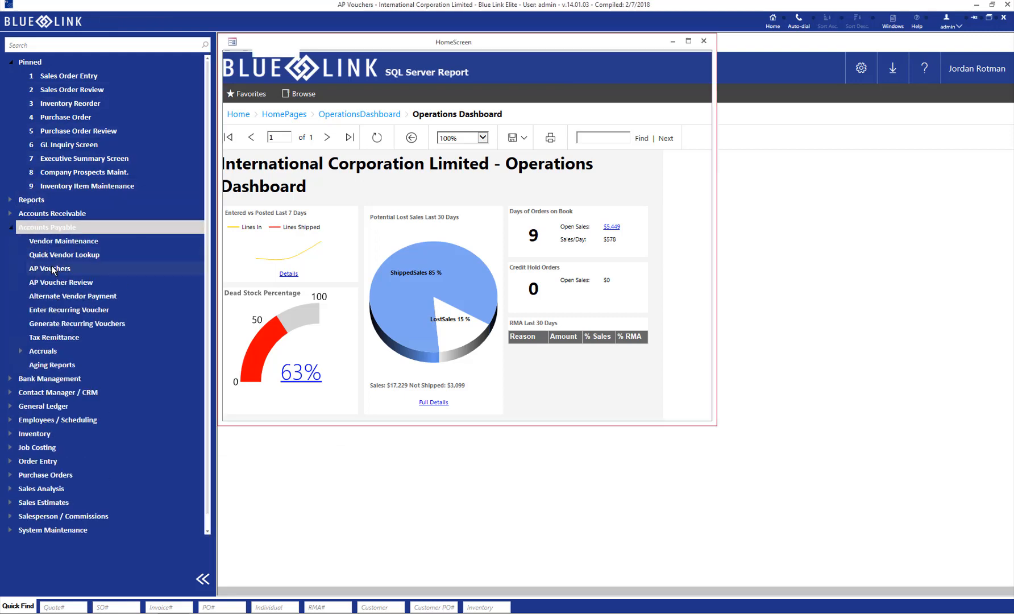
Enter Office Depot invoice 8543 for 113.00 with 100.00 distributed to account 61800 ADMN
left_click(49, 269)
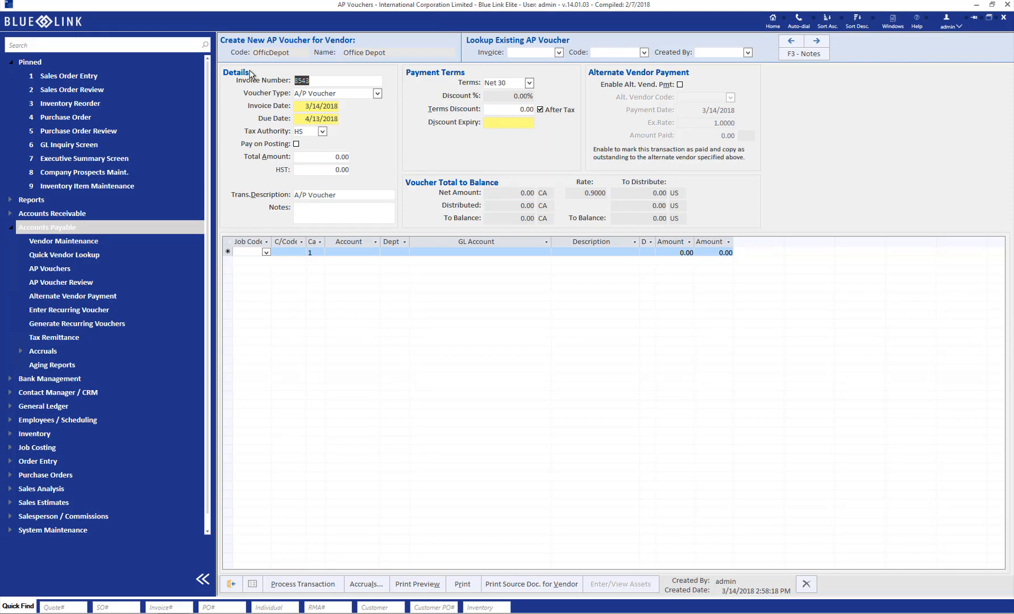
mouse_move(296, 119)
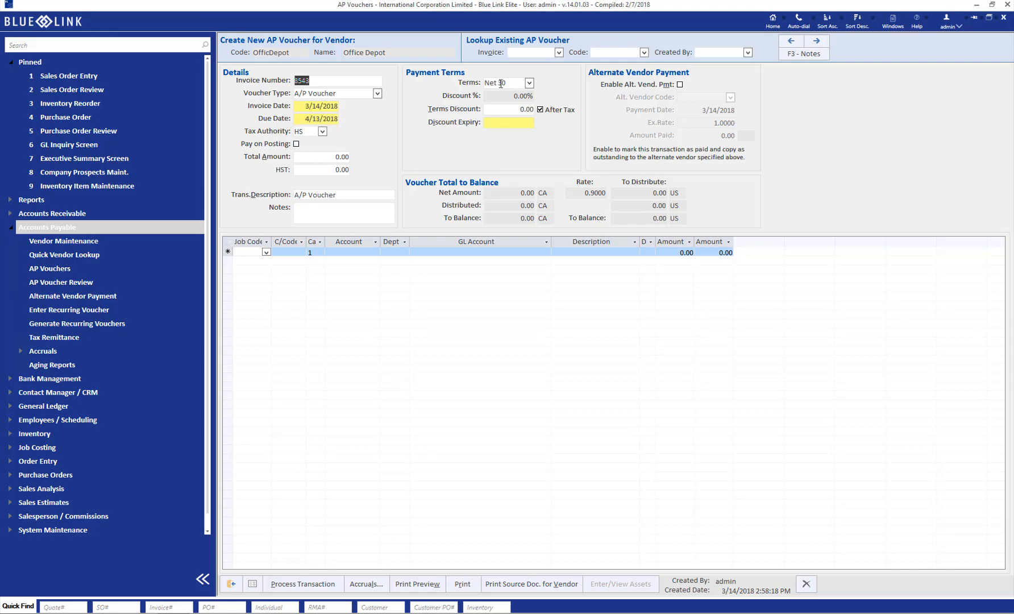
mouse_move(327, 154)
type("113")
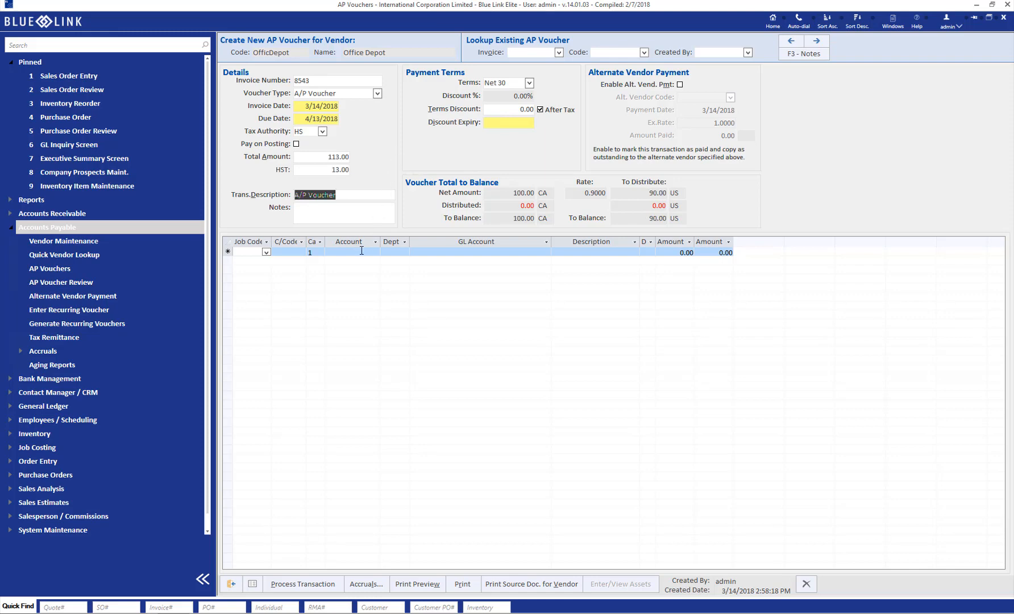
type("61800")
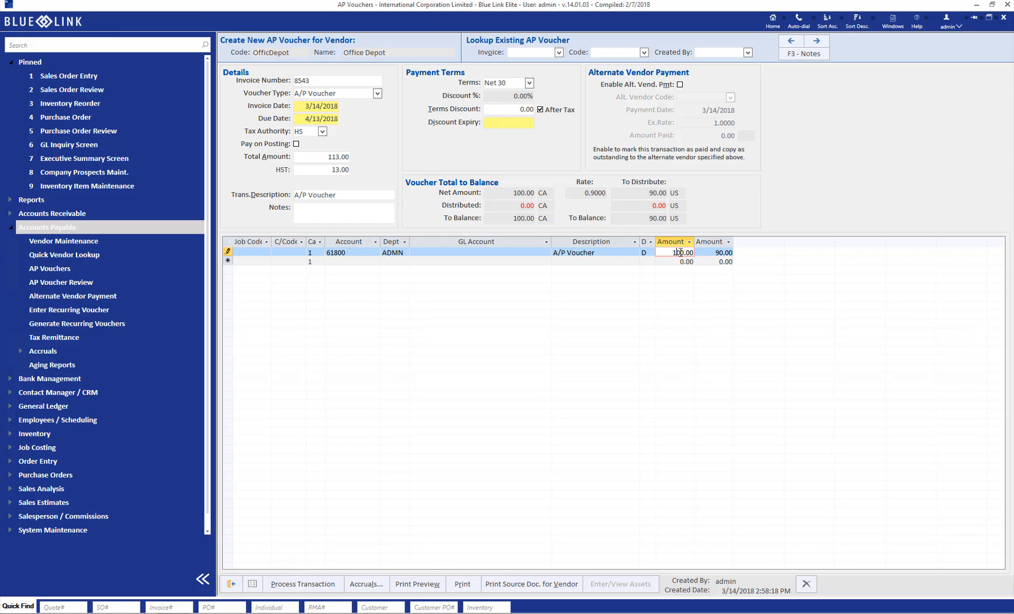
mouse_move(657, 88)
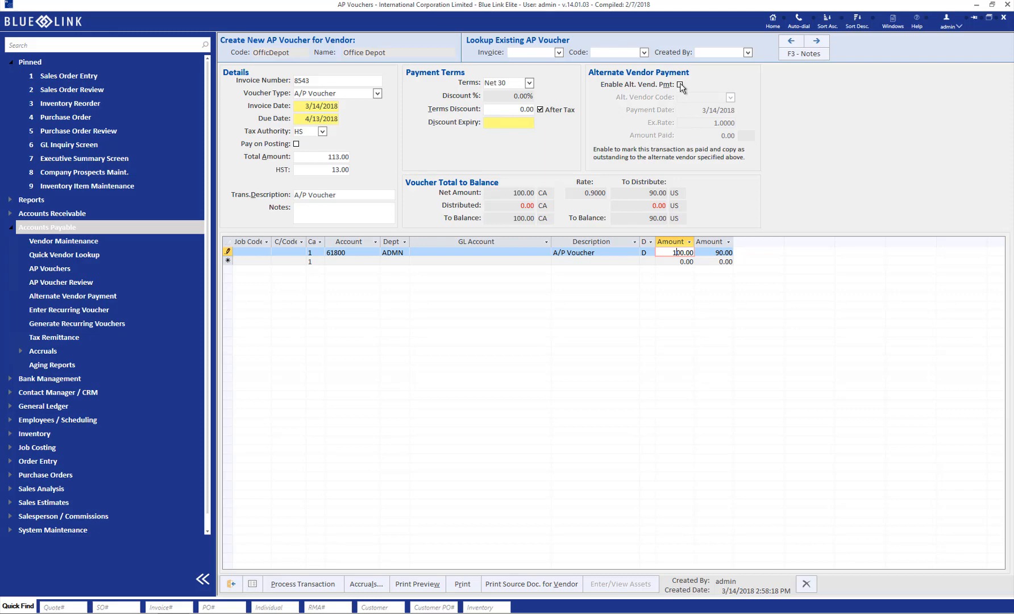
Describe the line as Office Supplies and enable alternate vendor payment through AMEX on 3/14/2018
type("Office Supplies")
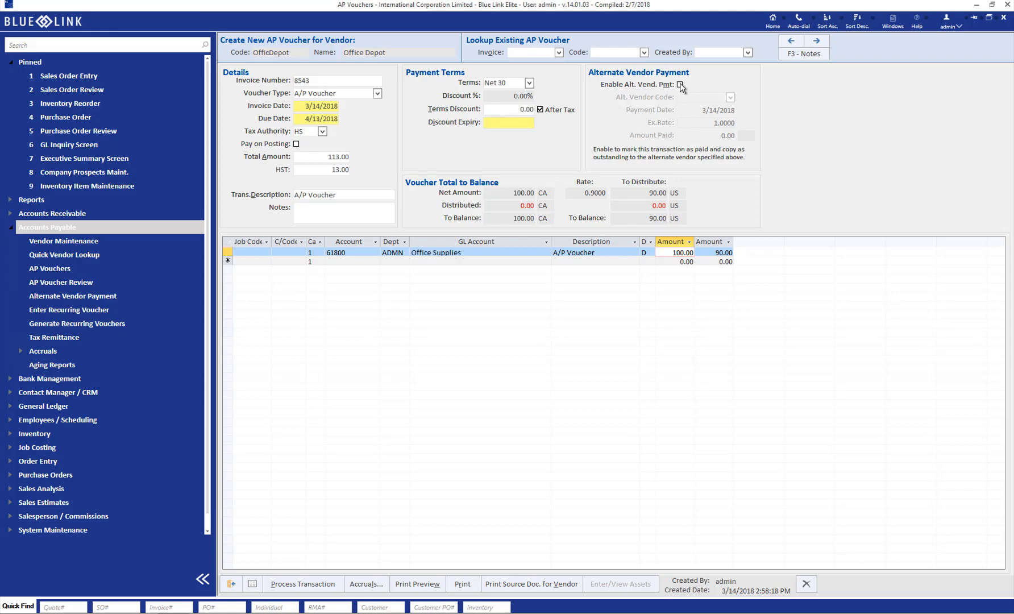
left_click(679, 85)
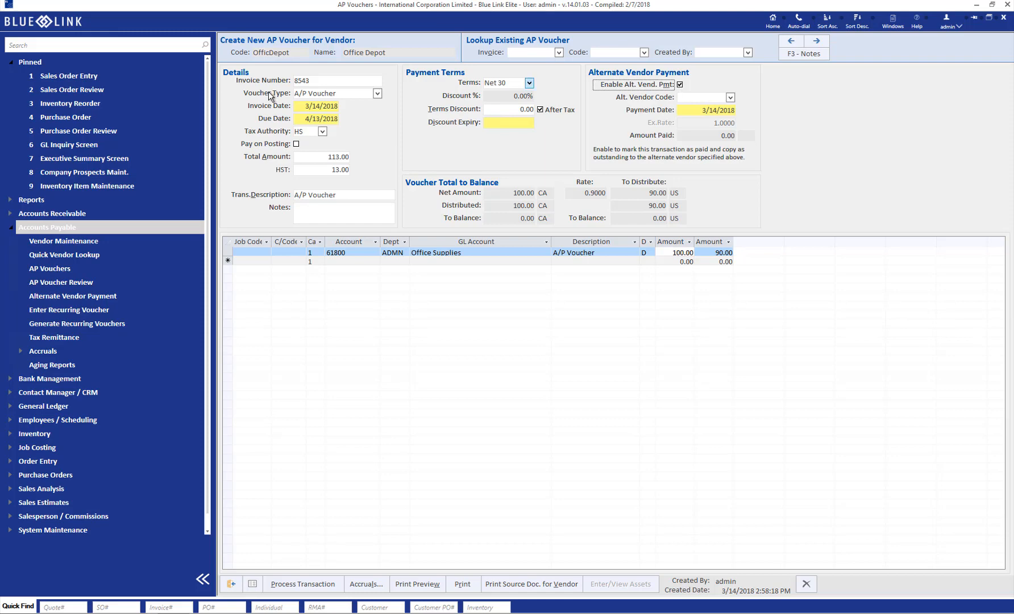
mouse_move(273, 64)
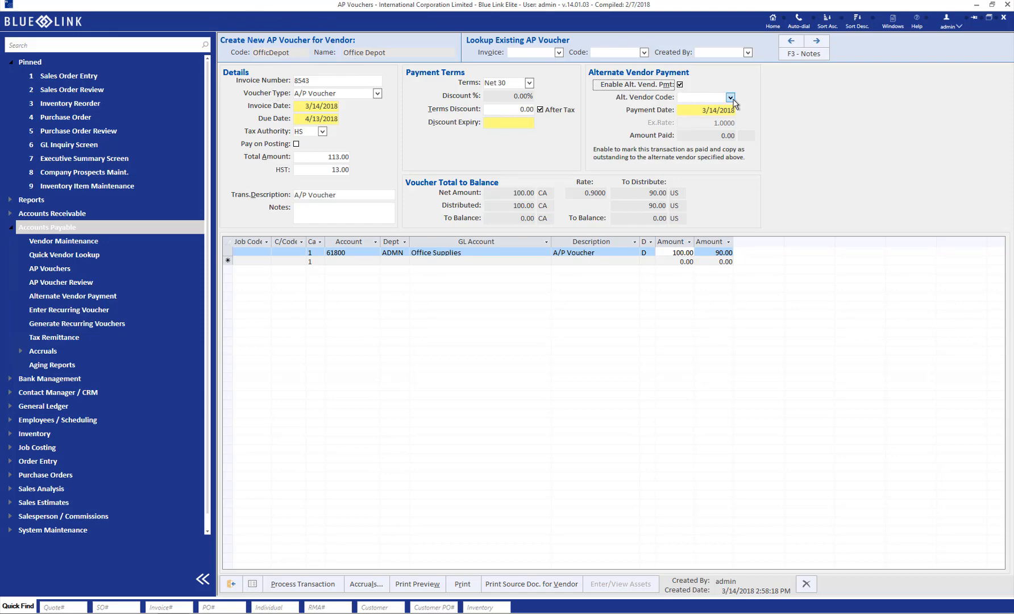
left_click(730, 96)
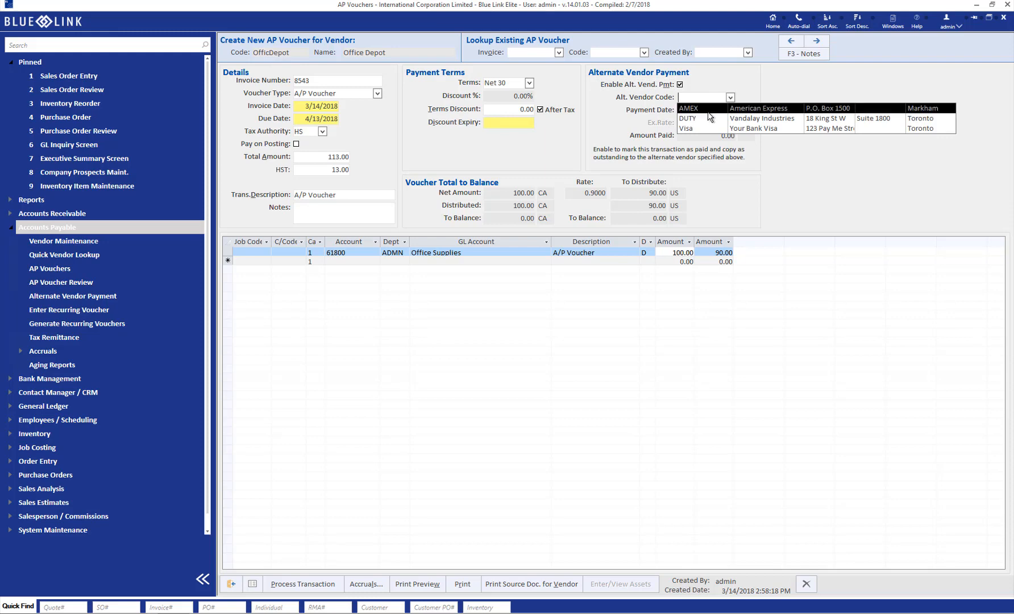
left_click(689, 108)
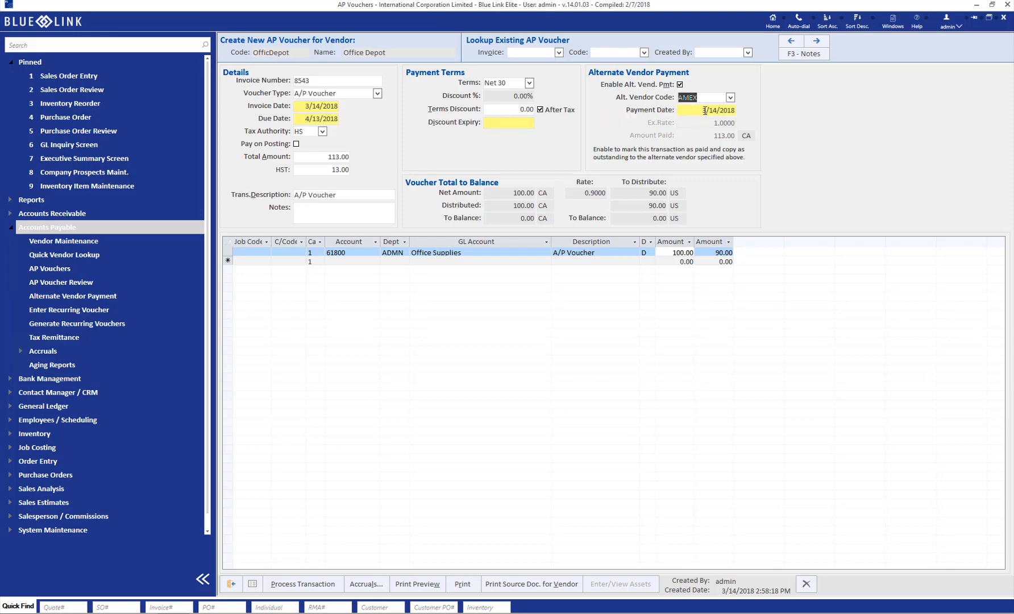
mouse_move(739, 114)
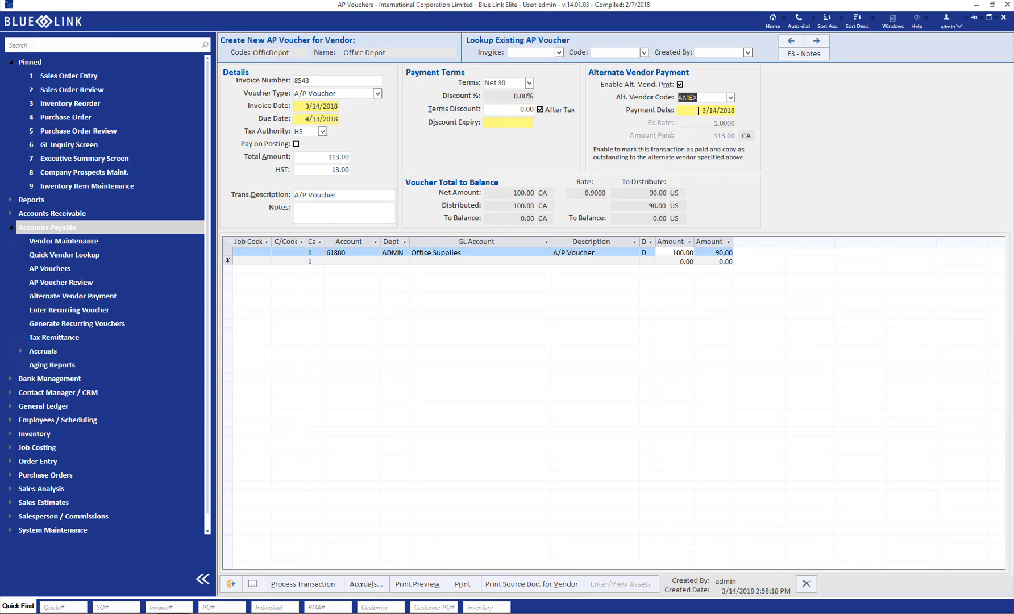
mouse_move(712, 110)
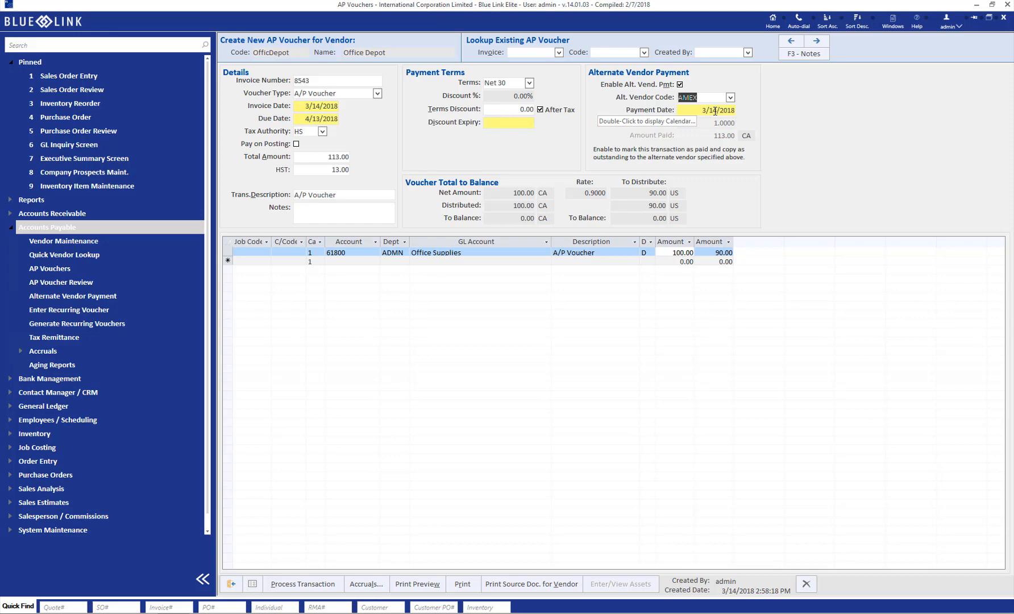
mouse_move(716, 141)
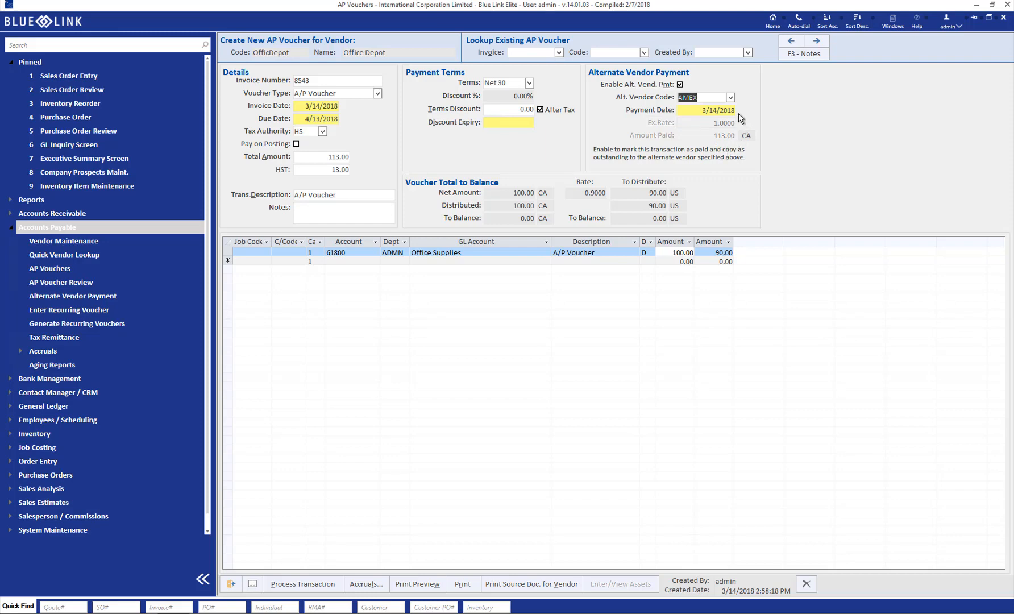
mouse_move(719, 128)
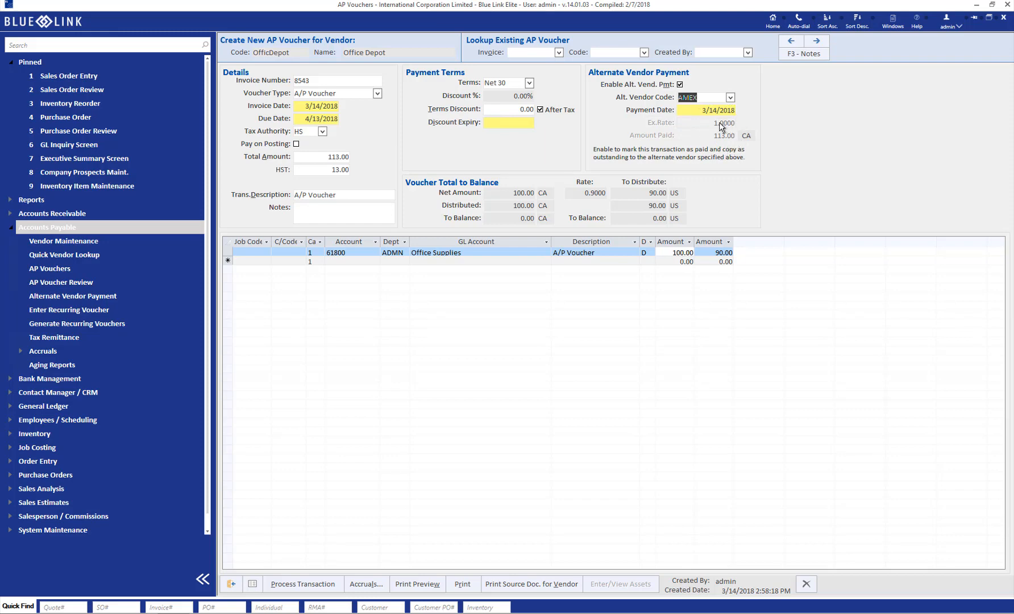
mouse_move(734, 145)
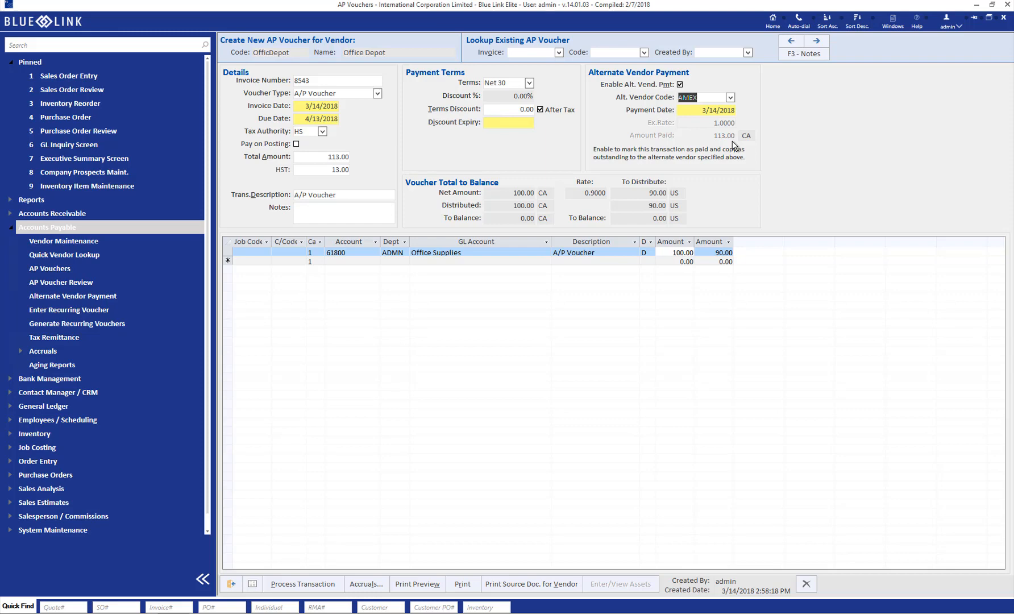
mouse_move(302, 583)
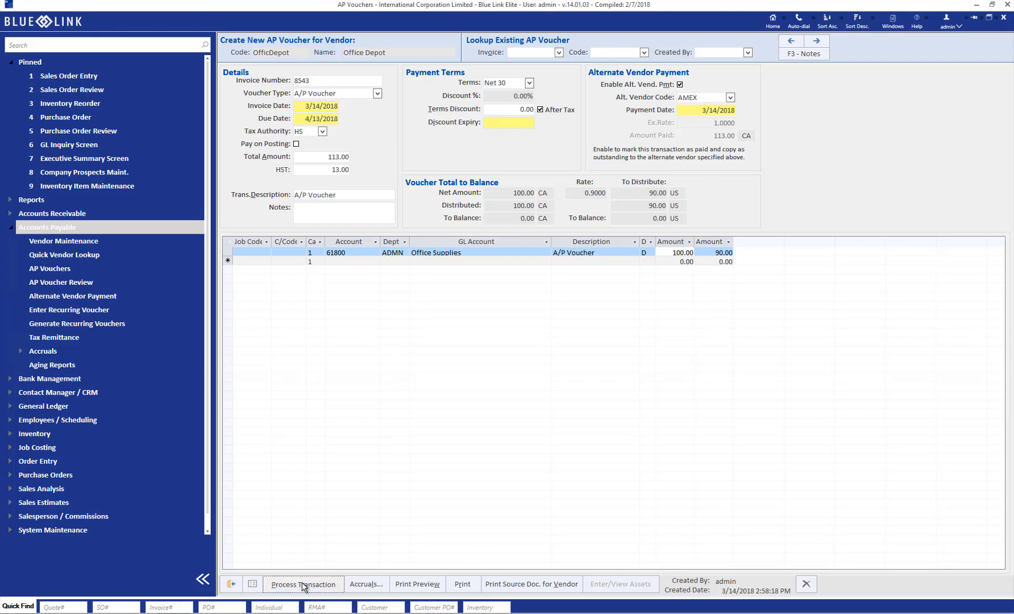
Save and post the Office Depot voucher, confirm completion and start a blank voucher
left_click(304, 584)
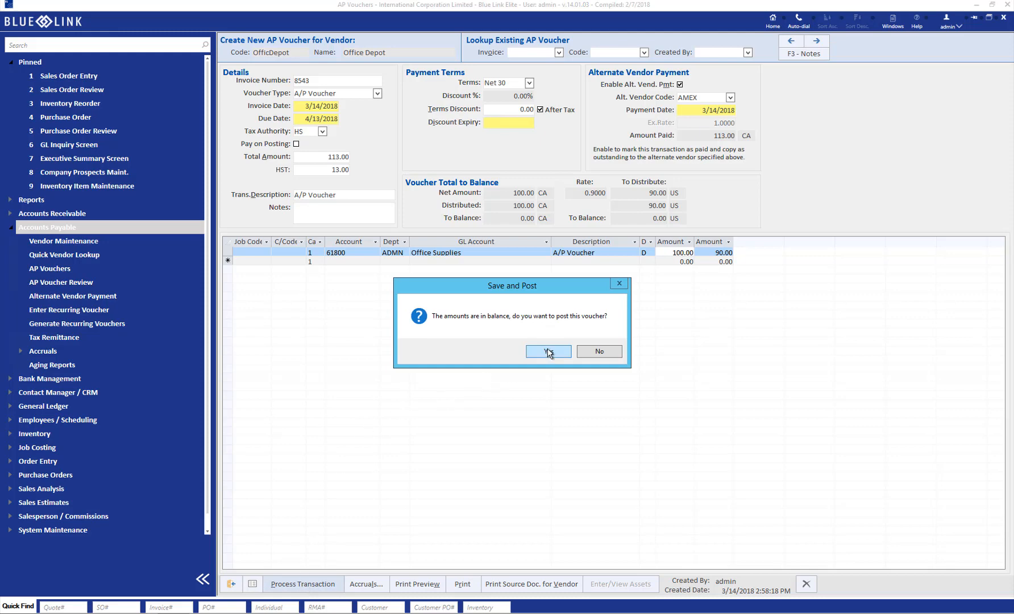
left_click(547, 351)
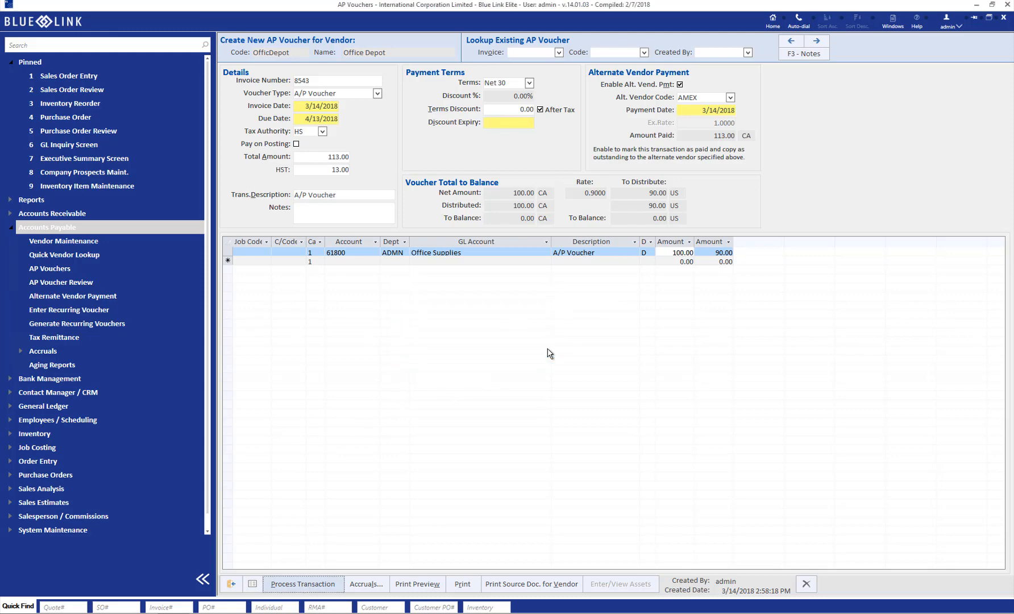
left_click(303, 583)
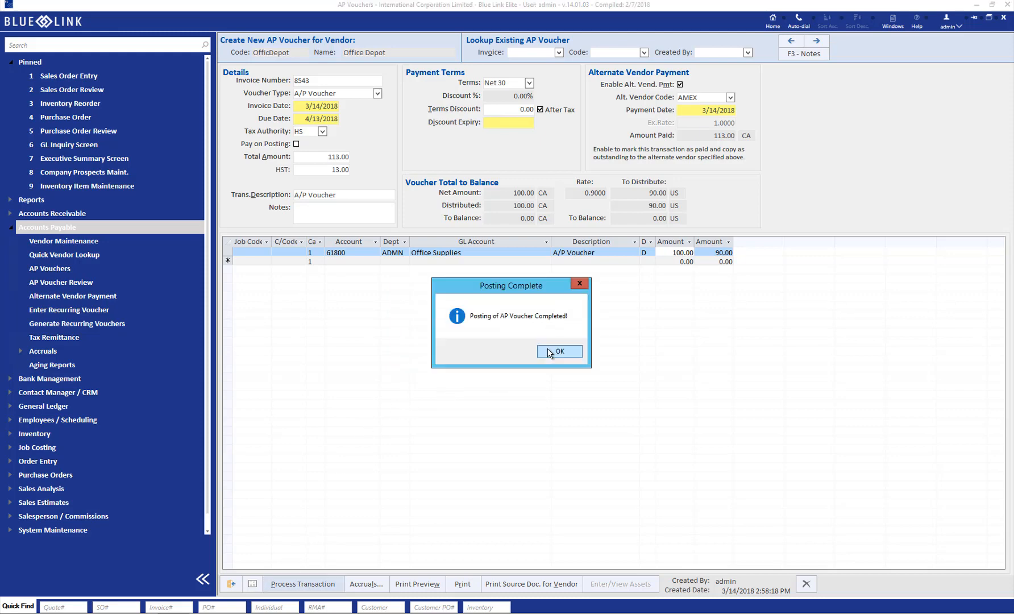
left_click(558, 352)
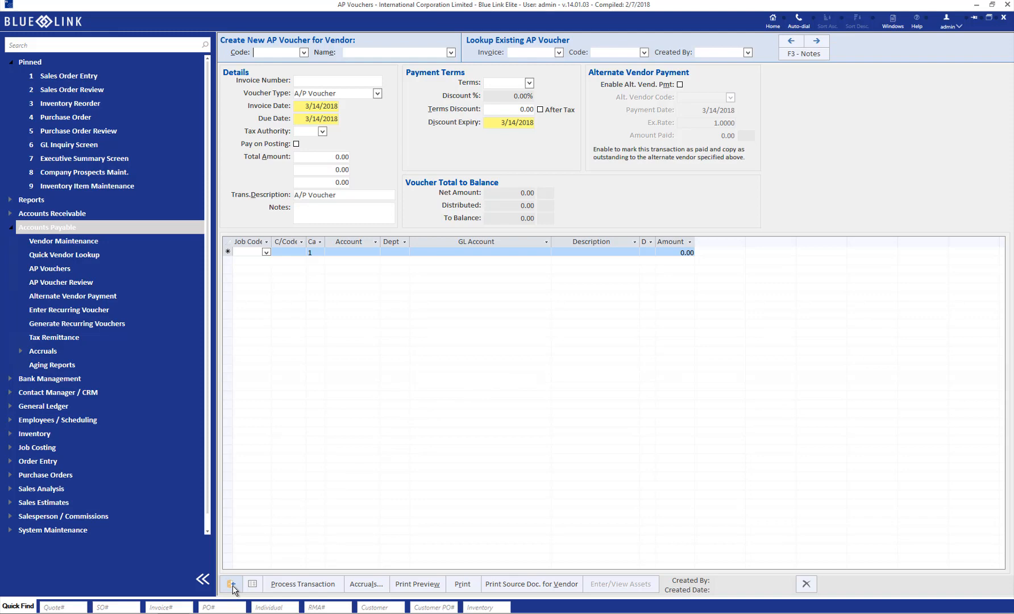
left_click(772, 18)
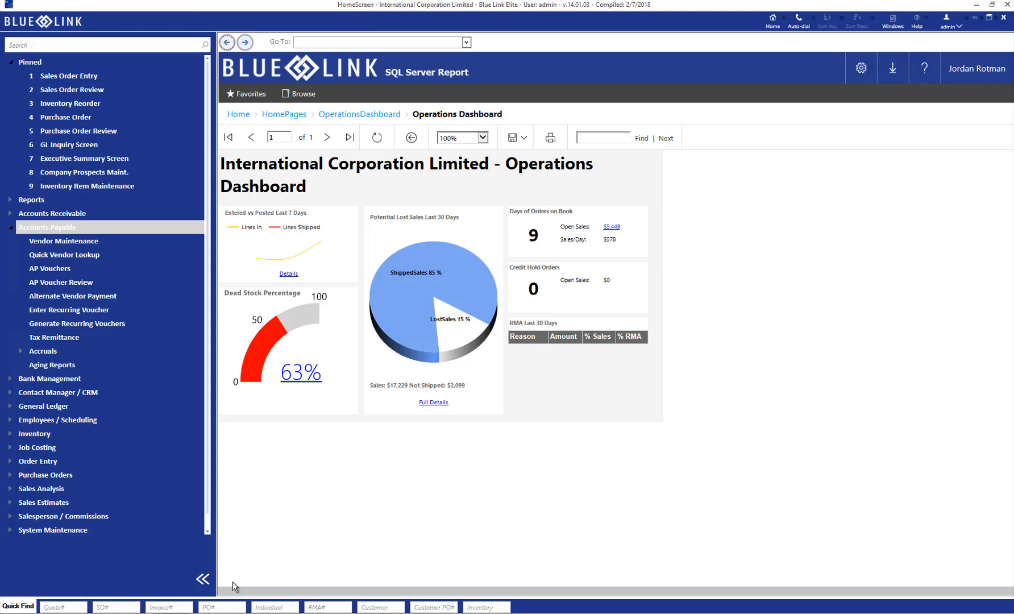
mouse_move(72, 297)
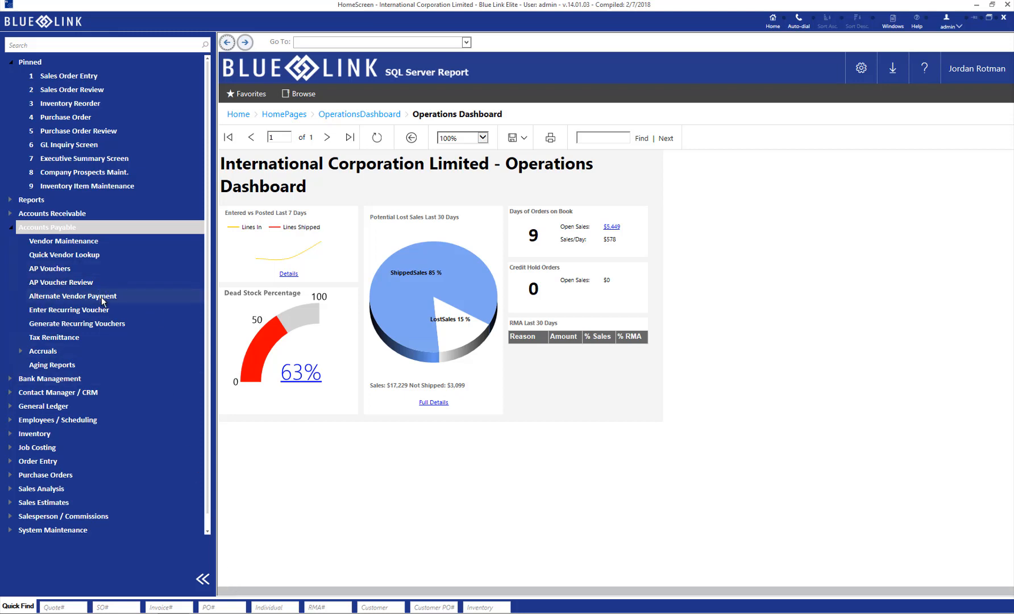
Load vendor dell in Alternate Vendor Payment, showing two invoices totalling 132.21
left_click(73, 296)
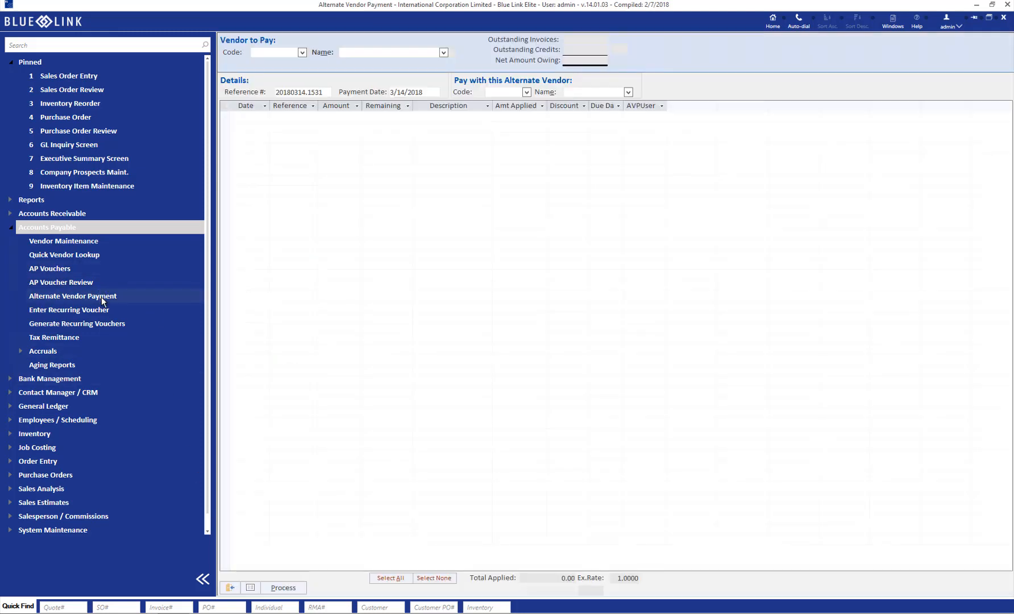
mouse_move(288, 53)
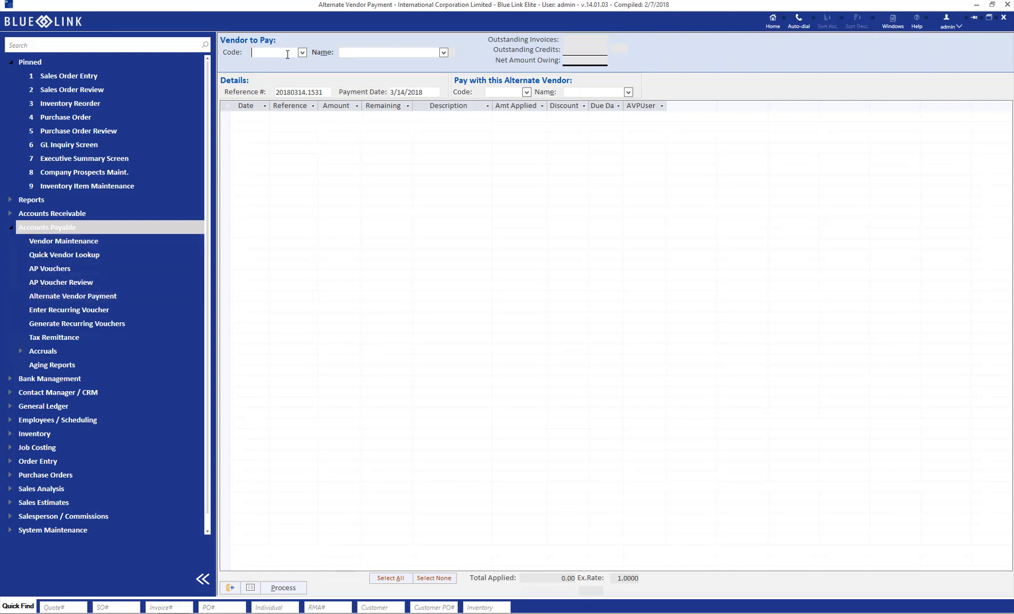
type("dell")
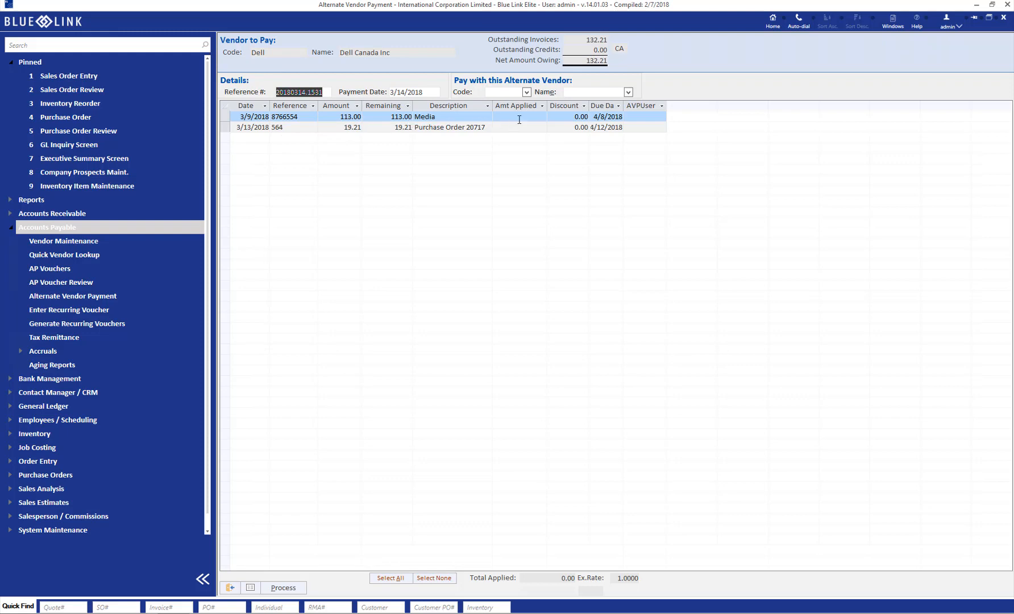
Apply both Dell invoices (132.21), pay with alternate vendor AMEX and process the payment
left_click(390, 578)
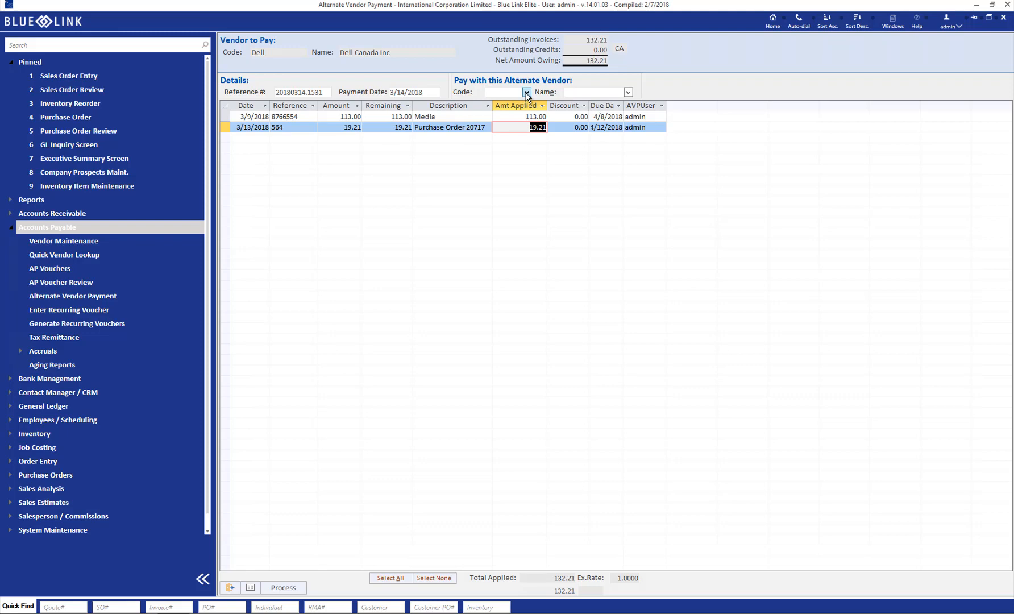
left_click(525, 92)
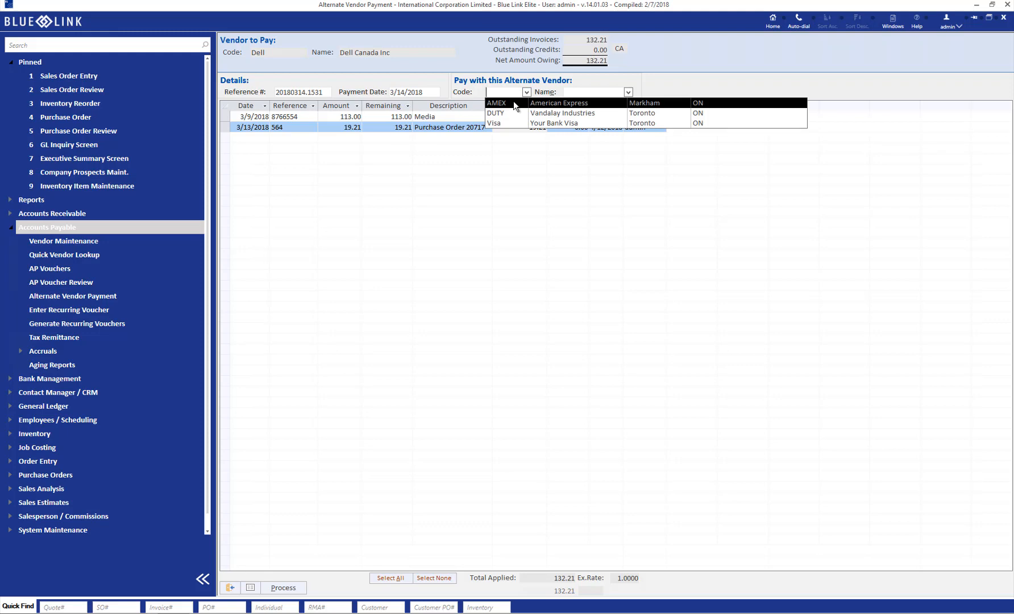
left_click(496, 103)
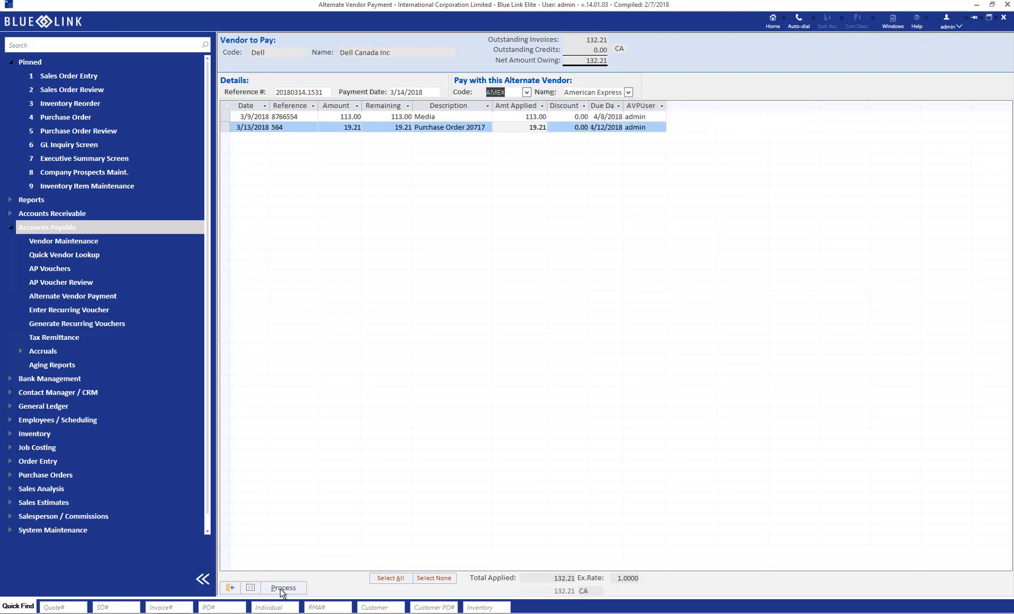
left_click(283, 588)
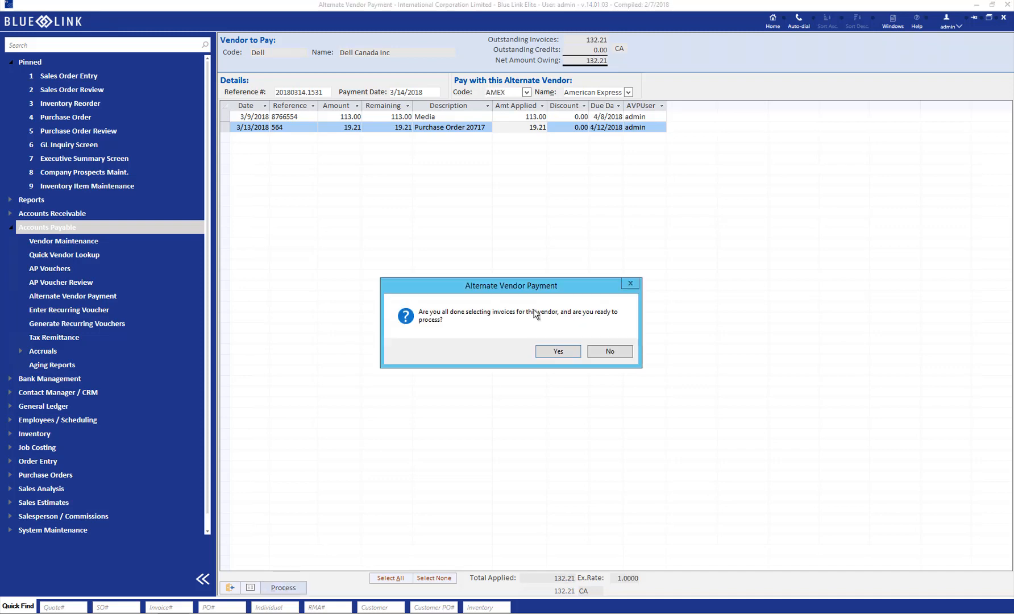
left_click(555, 351)
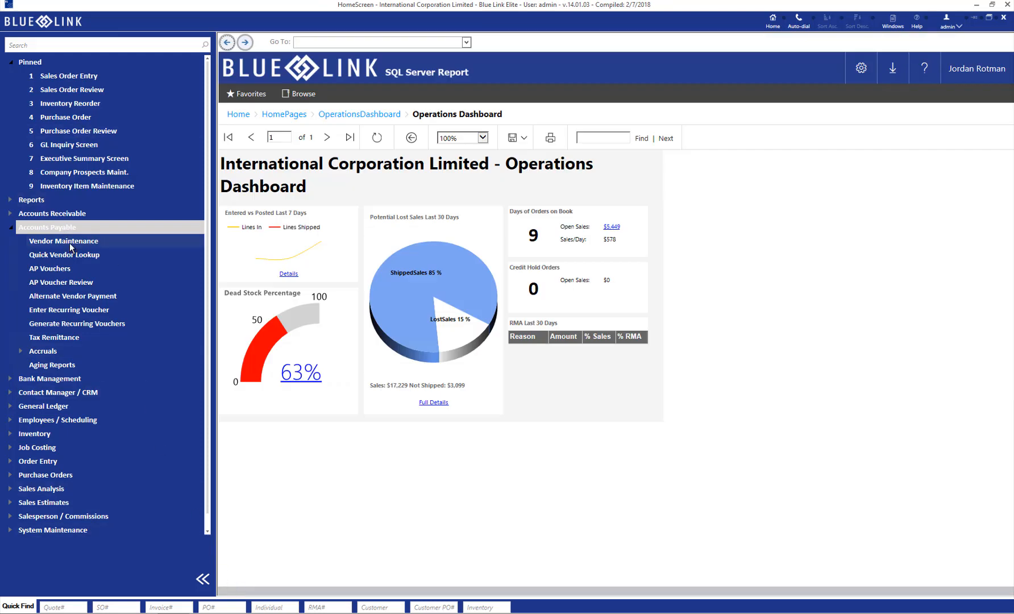
View Office Depot's transactions in Vendor Maintenance, showing voucher 8543 for 113.00 fully paid
left_click(63, 241)
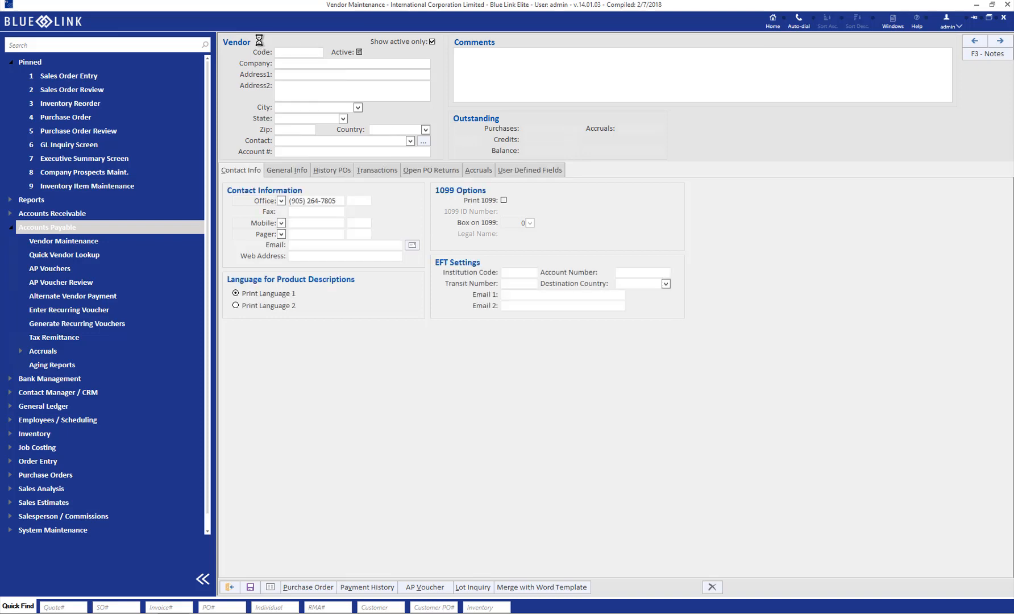
left_click(377, 170)
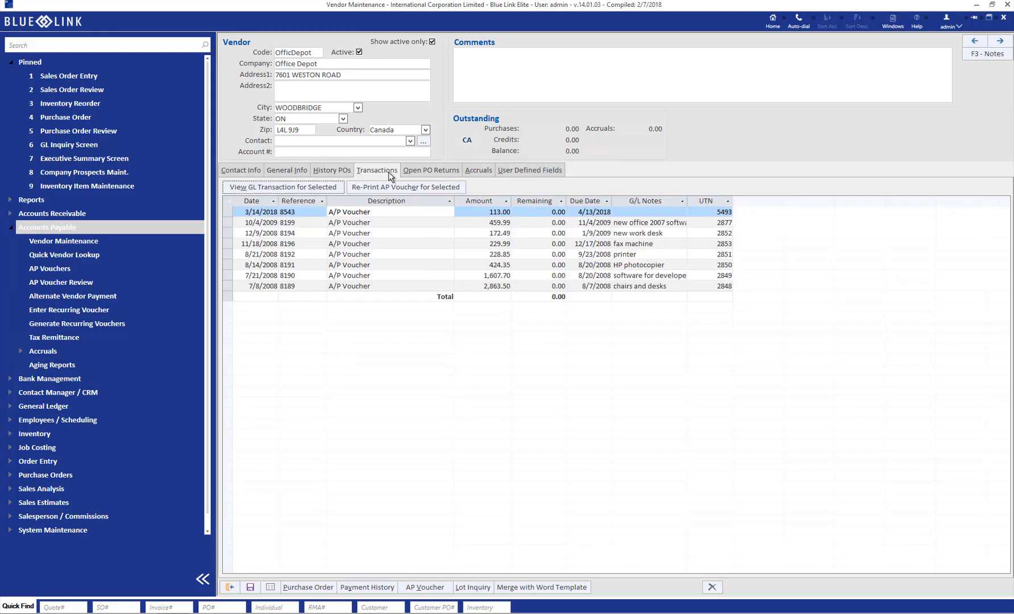
mouse_move(379, 192)
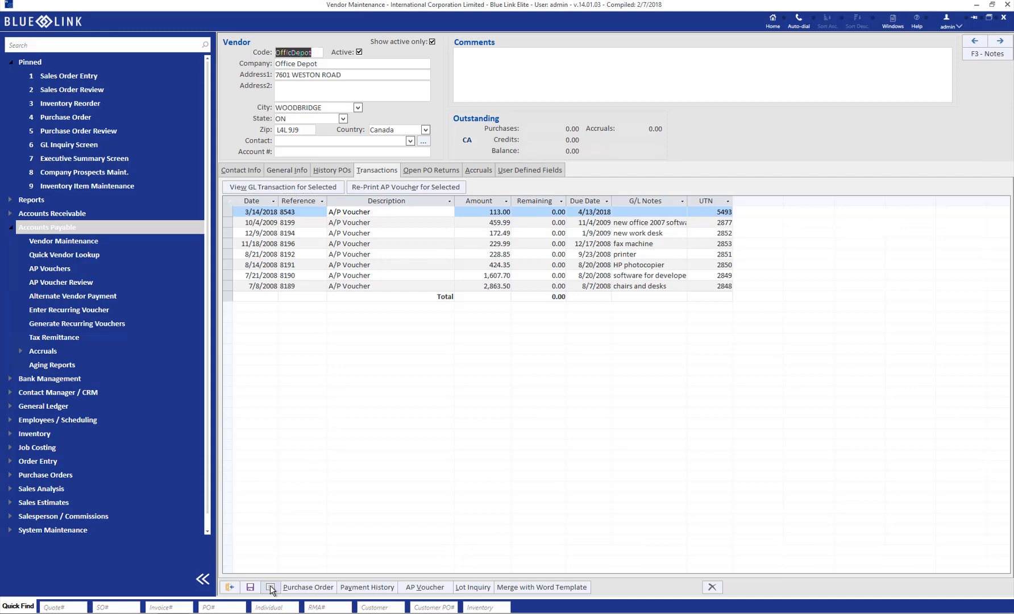
Look up vendor Dell, showing invoices 564 and 8766554 with nothing remaining
left_click(269, 587)
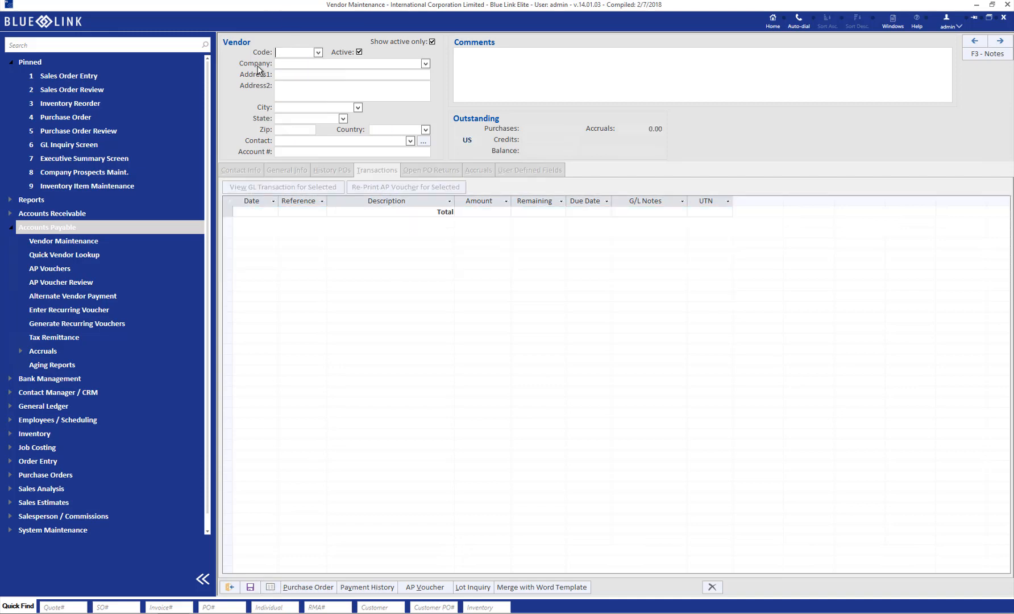
type("Dell")
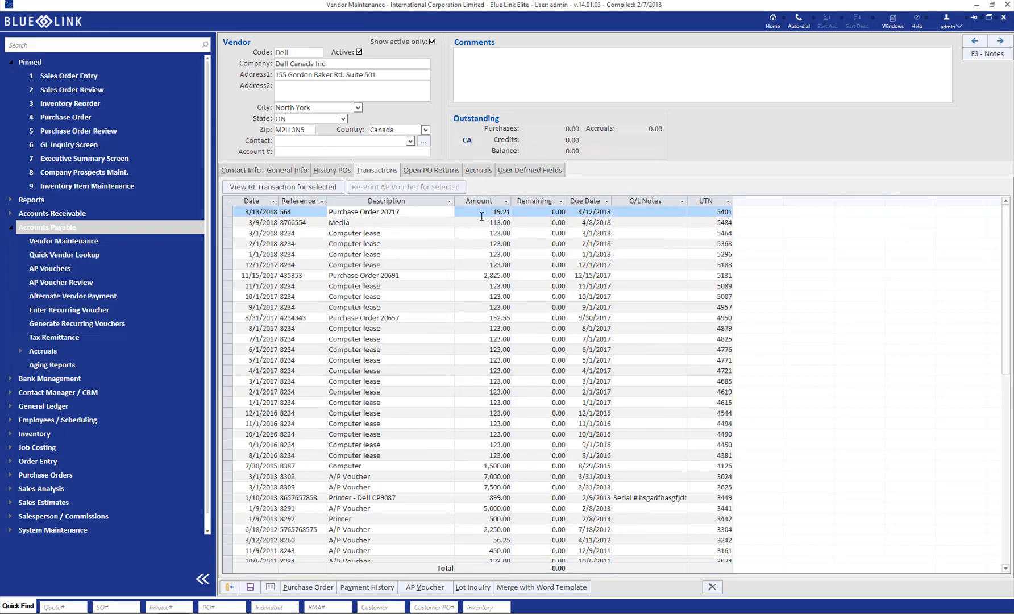
mouse_move(508, 214)
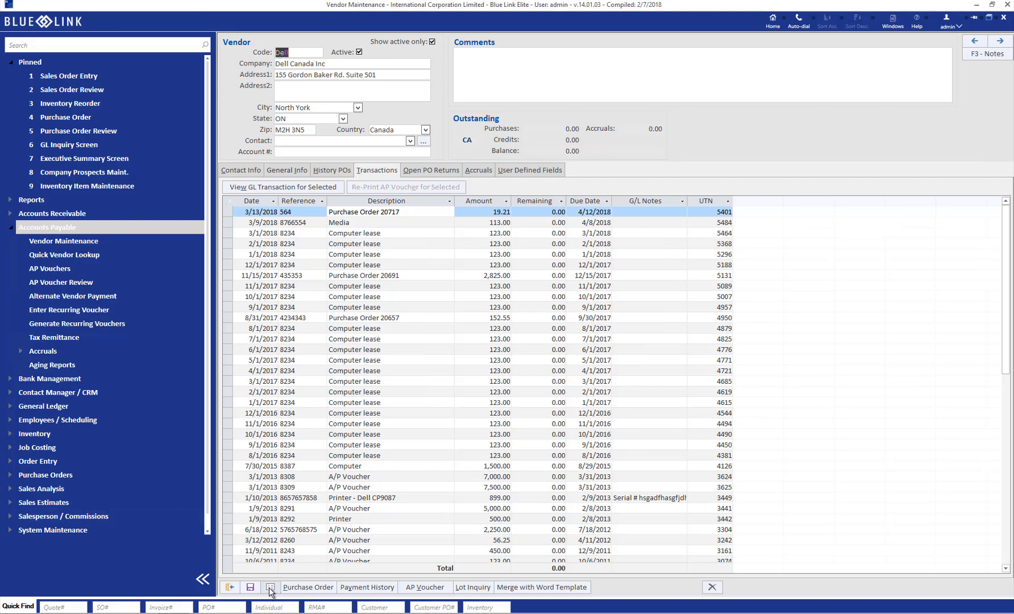
Look up vendor amex, showing the Office Depot and Dell payments outstanding at 245.21
left_click(270, 586)
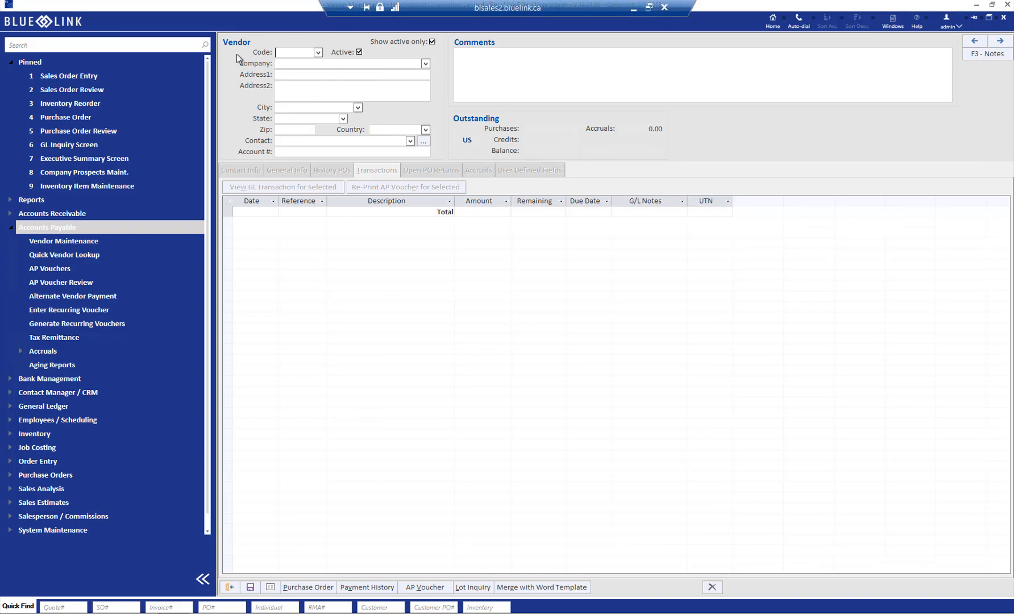
type("amex")
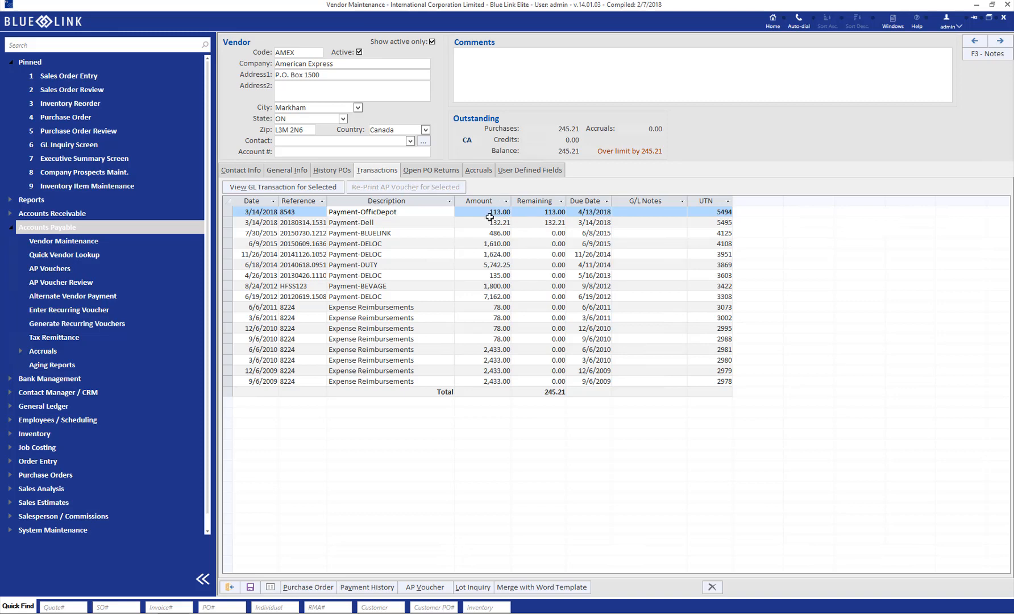
mouse_move(481, 223)
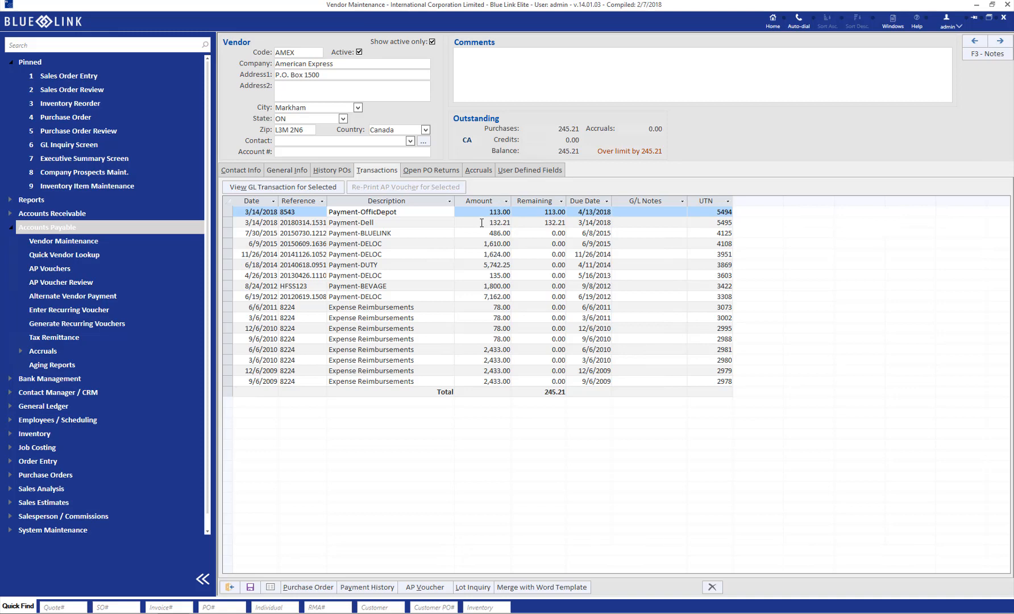
mouse_move(568, 206)
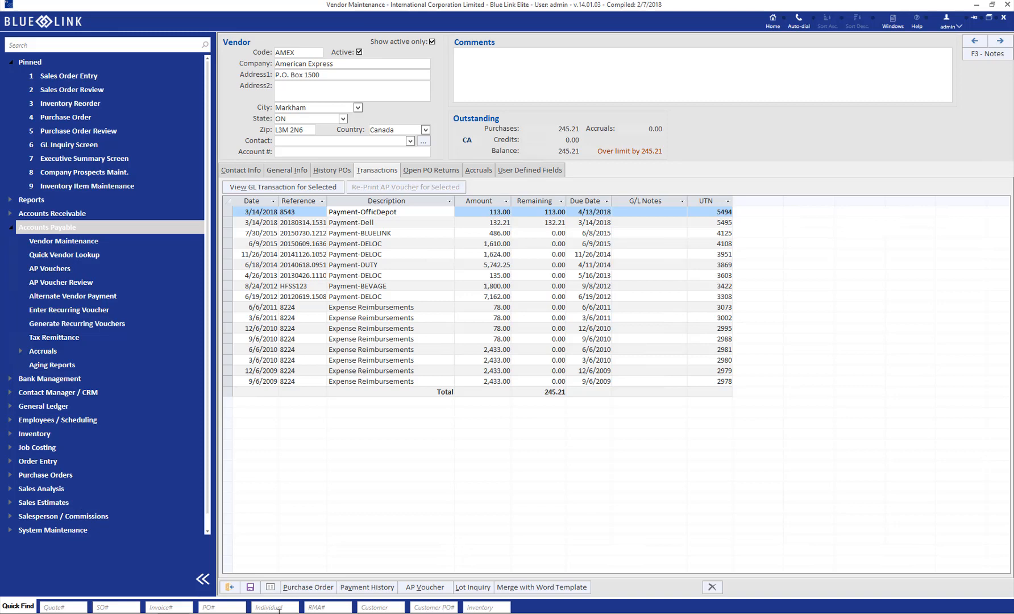
Return home and open Bank Payment Run from Bank Management
left_click(772, 20)
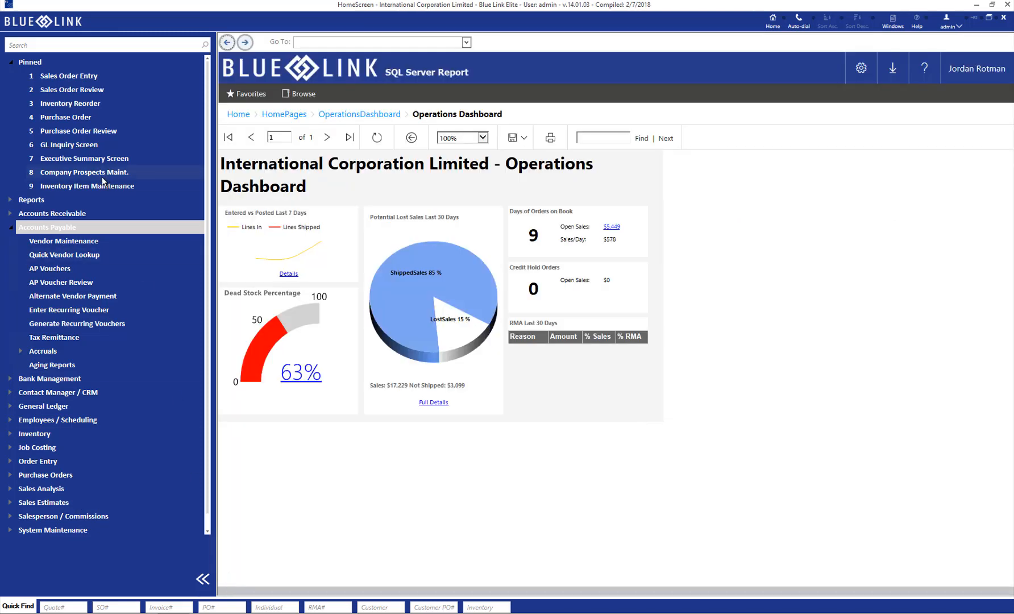
left_click(50, 379)
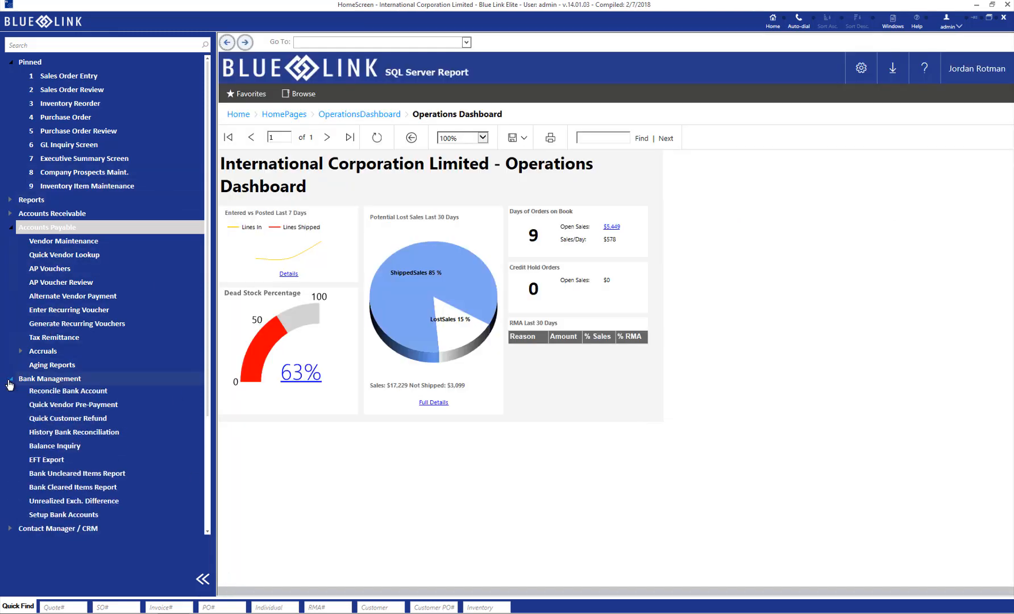
left_click(50, 379)
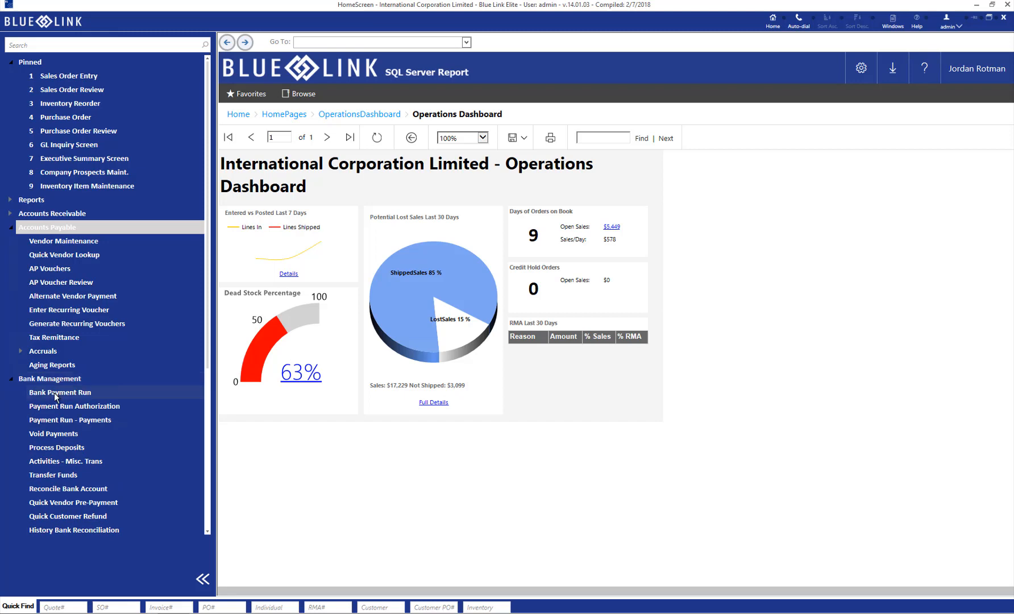
left_click(59, 392)
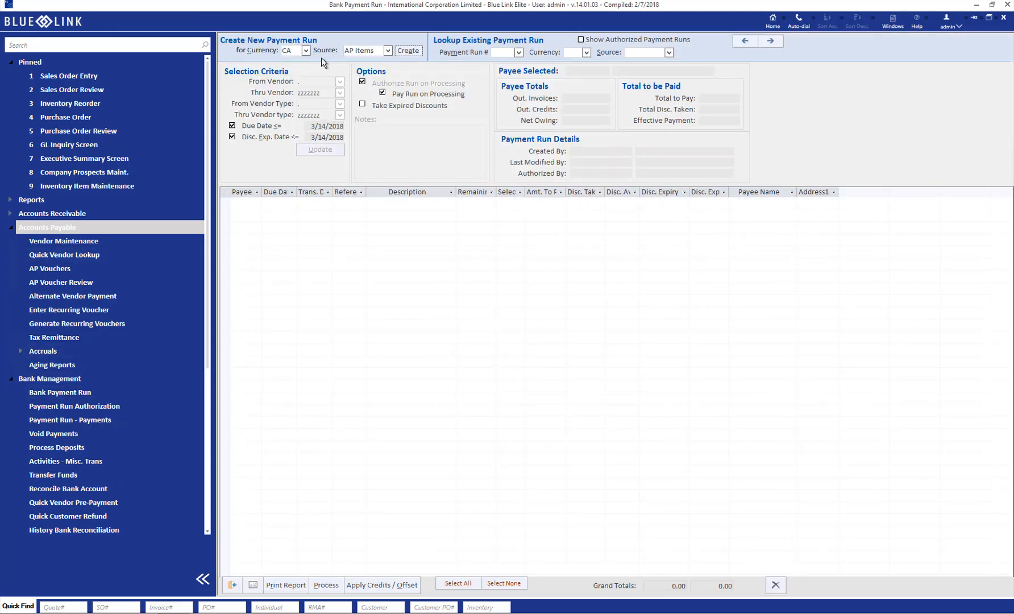
Create a new payment run with the Due Date and Disc. Exp. Date limits removed
left_click(407, 50)
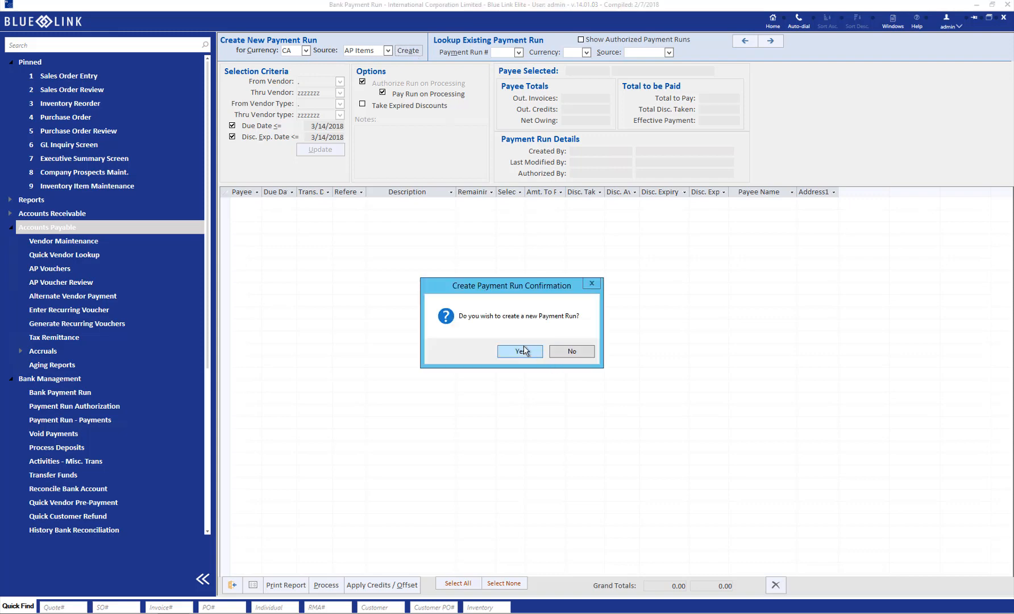
left_click(519, 351)
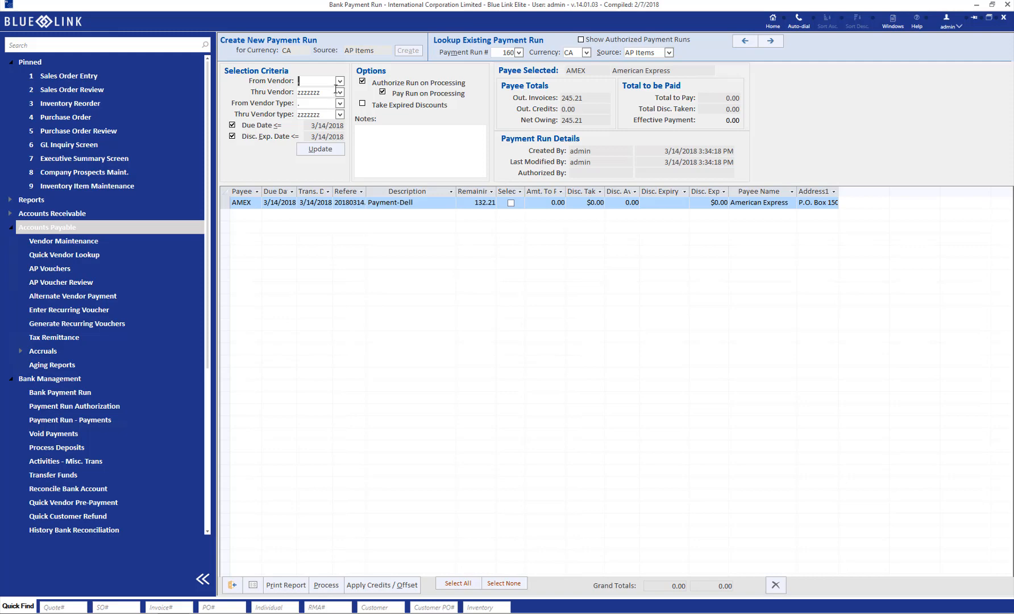
left_click(232, 125)
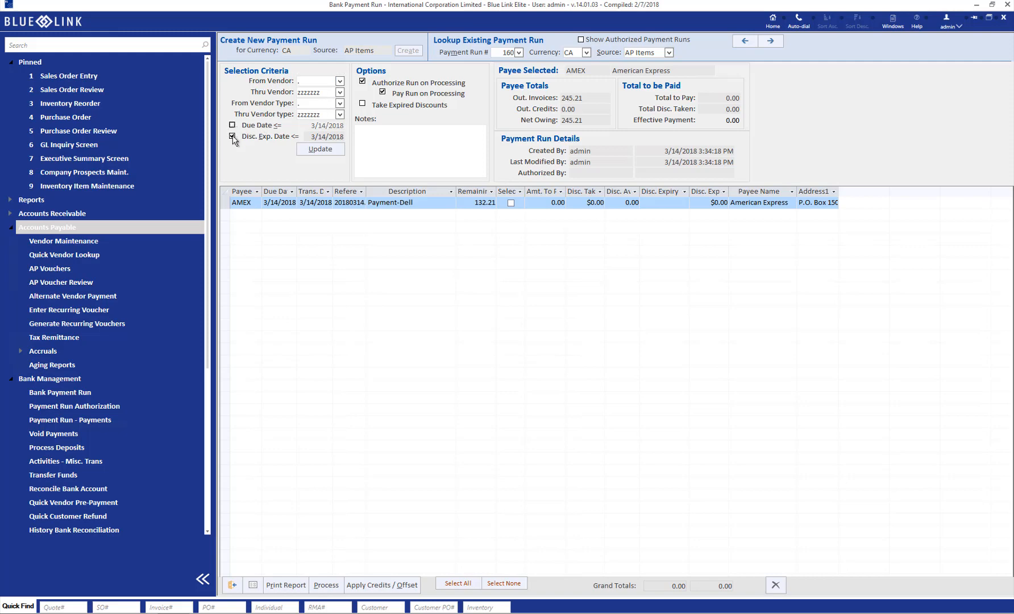
left_click(232, 137)
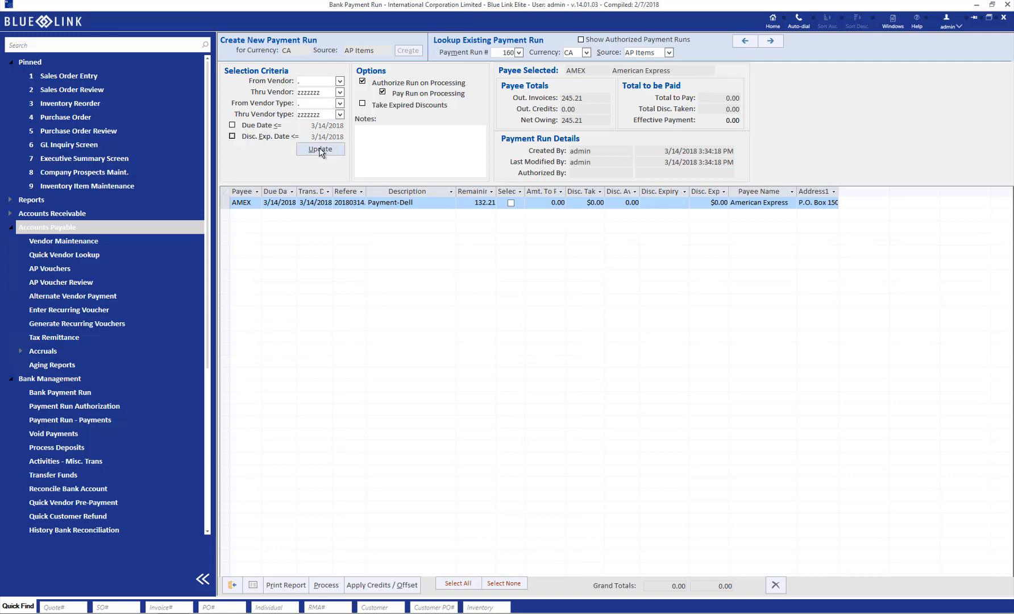
left_click(321, 149)
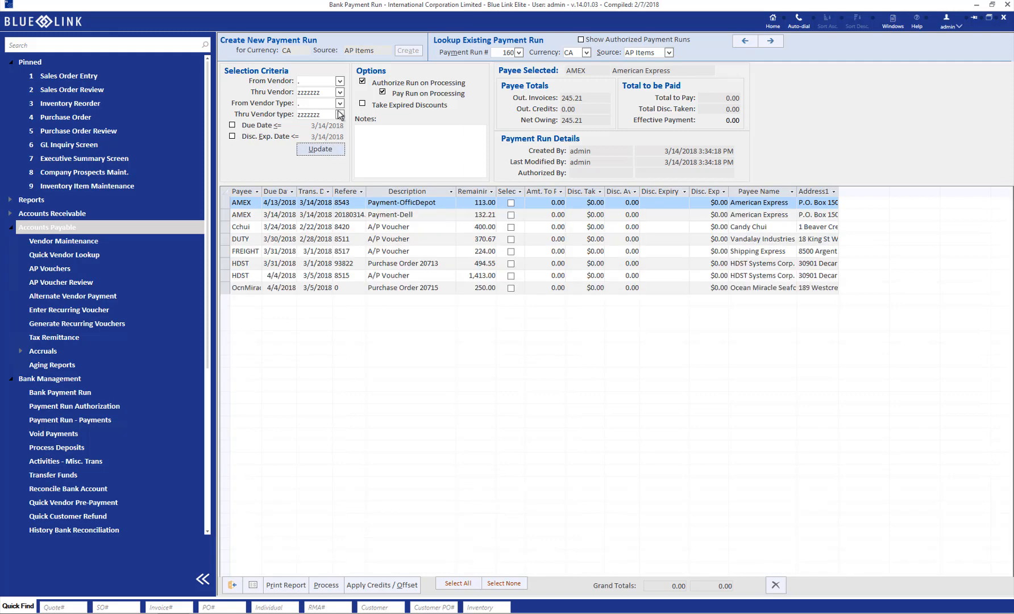
Restrict the run to vendor AMEX, listing Office Depot 113.00 and Dell 132.21
left_click(339, 81)
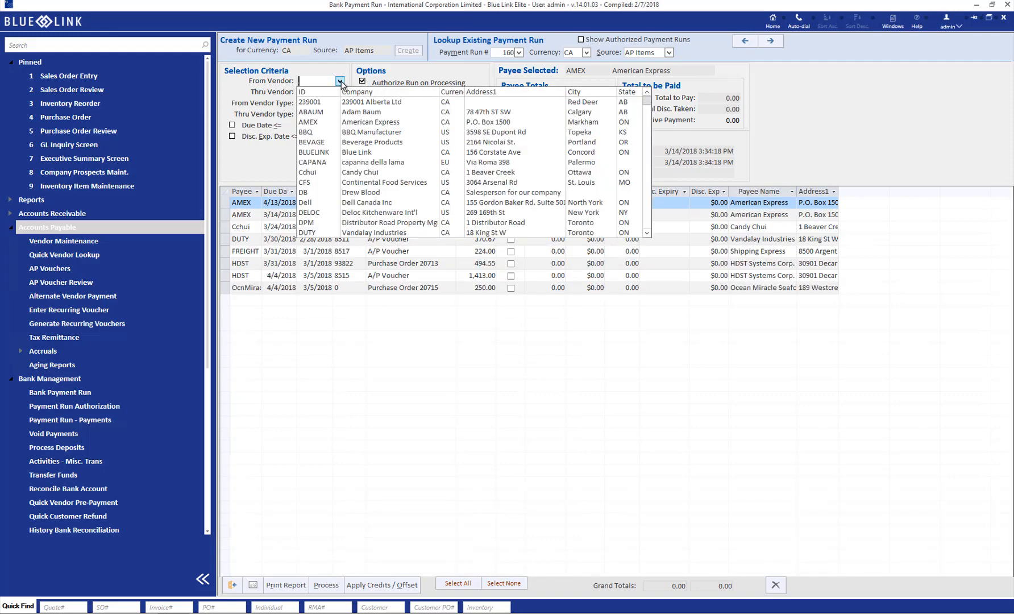
left_click(311, 122)
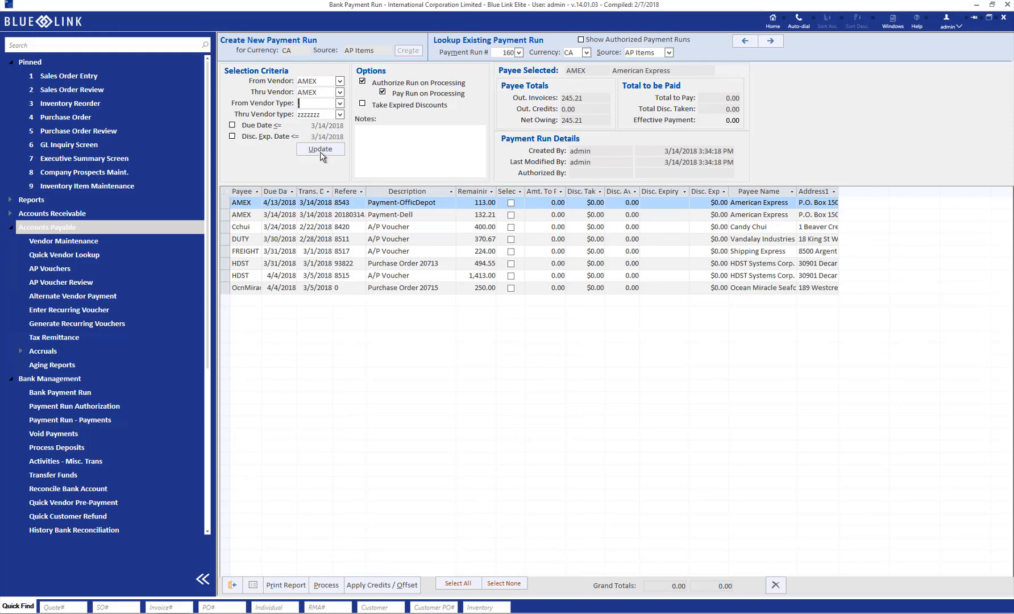
left_click(320, 149)
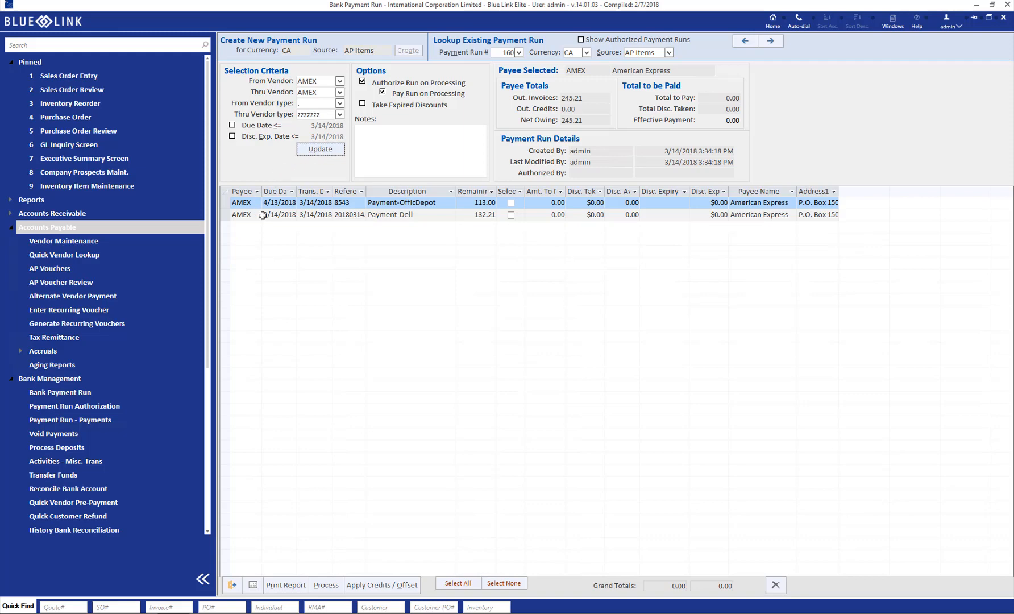
mouse_move(508, 191)
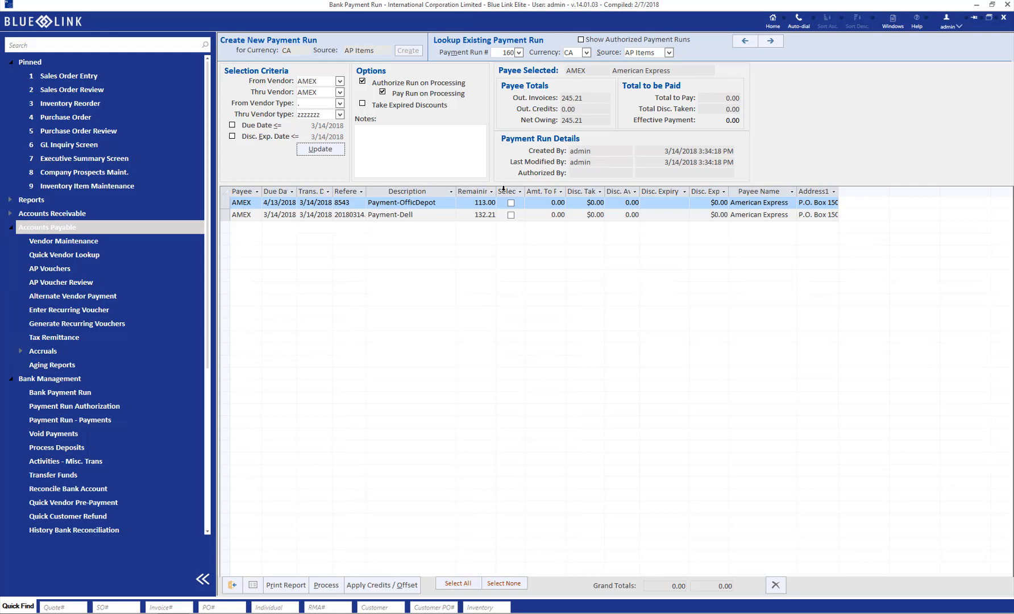
mouse_move(508, 195)
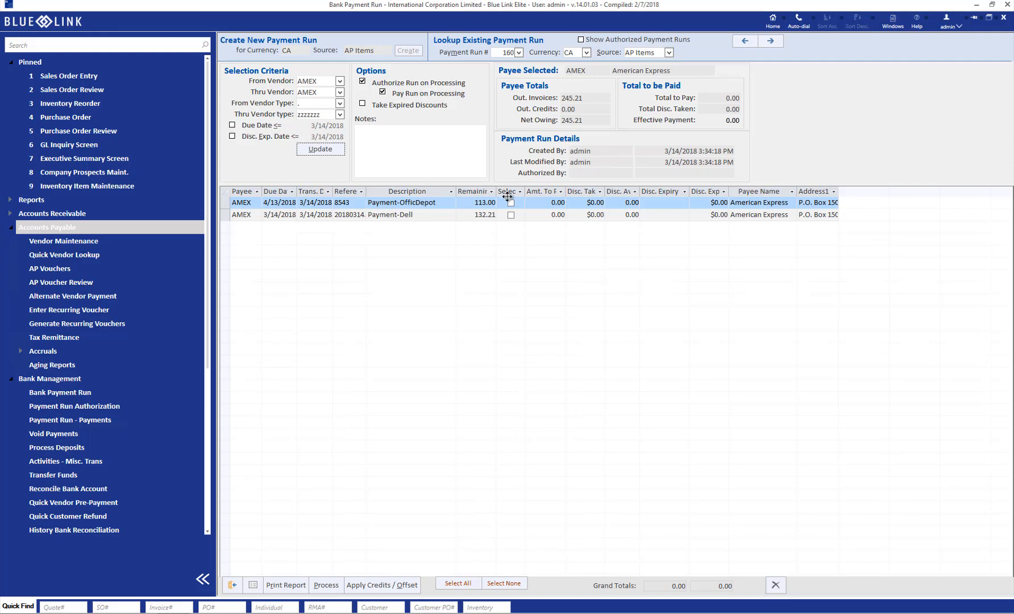
Select the Office Depot and Dell AMEX payables, totalling 245.21 to pay
left_click(510, 202)
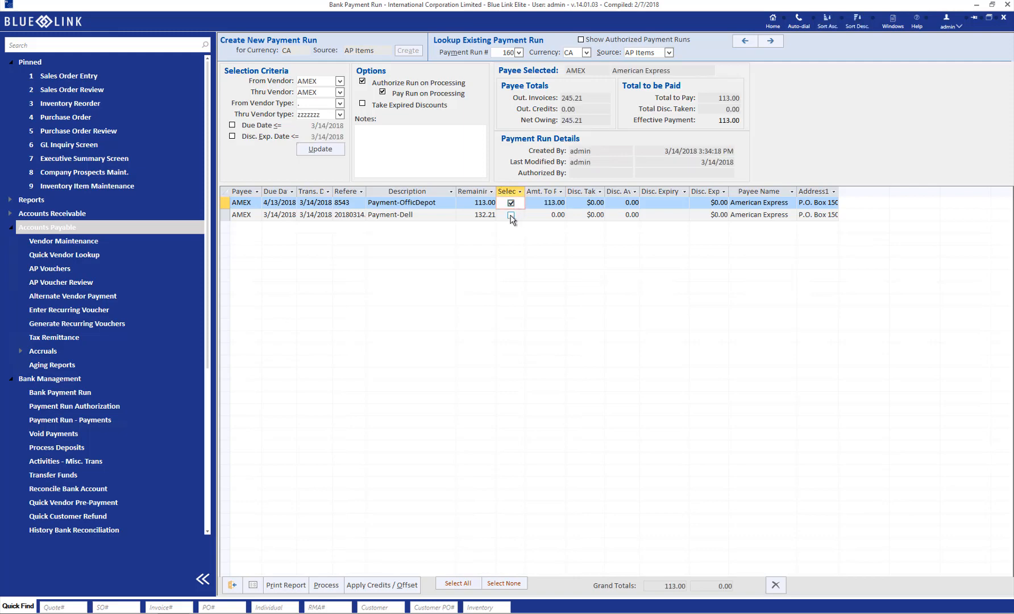
left_click(510, 214)
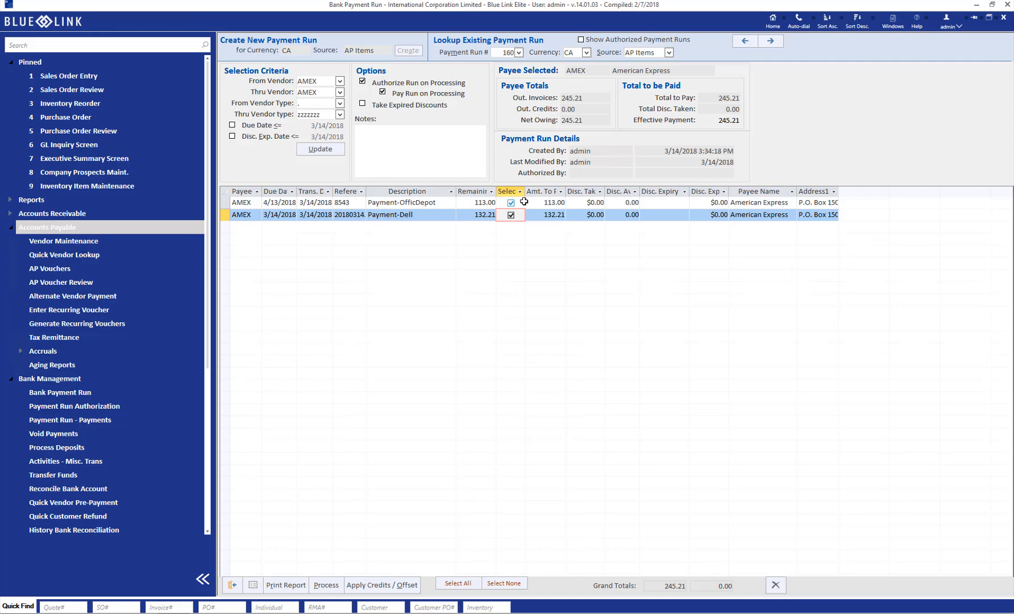
mouse_move(252, 569)
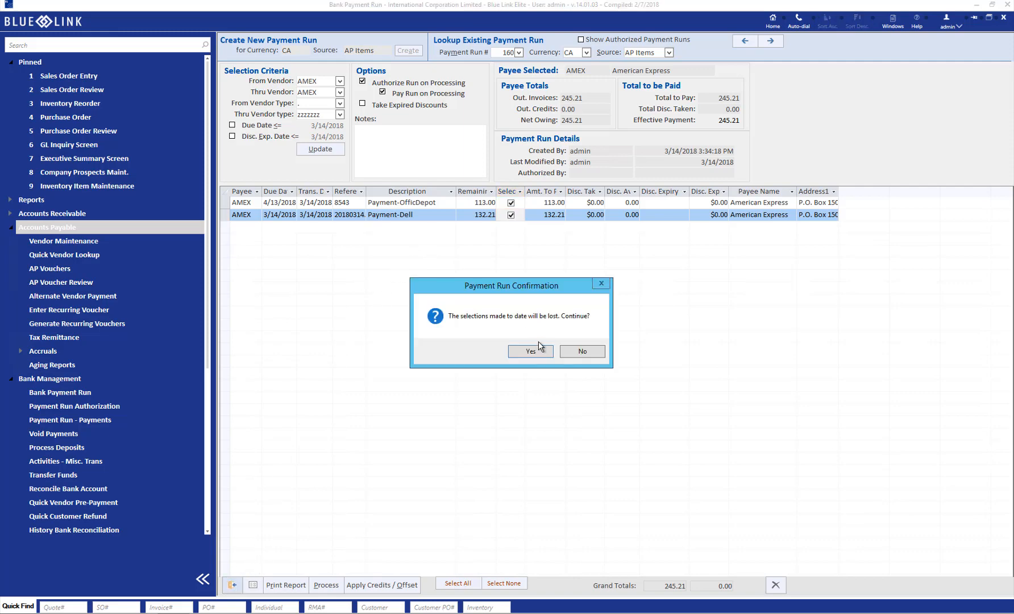
Confirm leaving the payment run and go to Accounts Payable > Vendor Maintenance
left_click(530, 351)
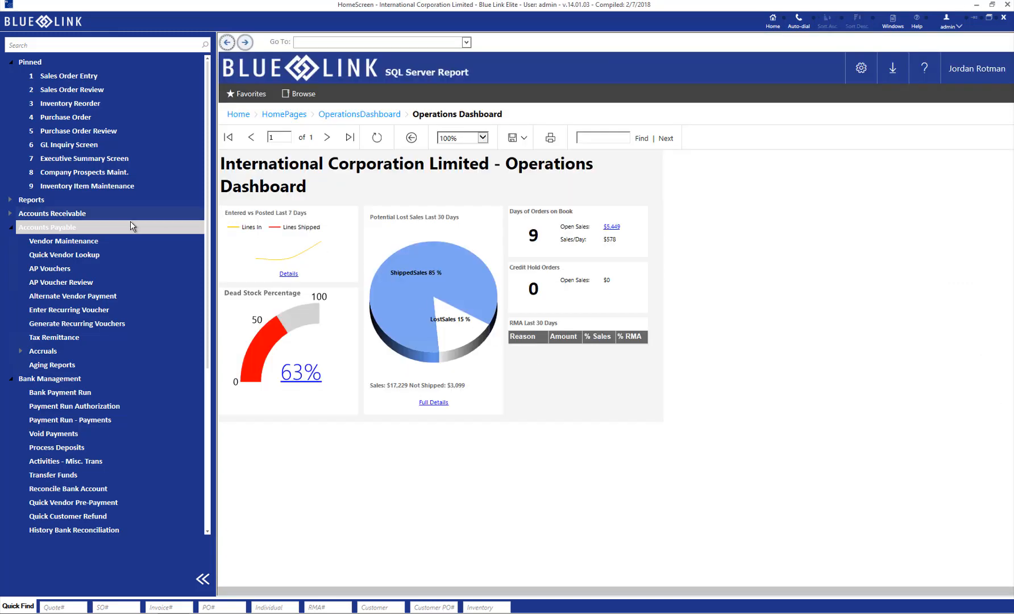
mouse_move(64, 241)
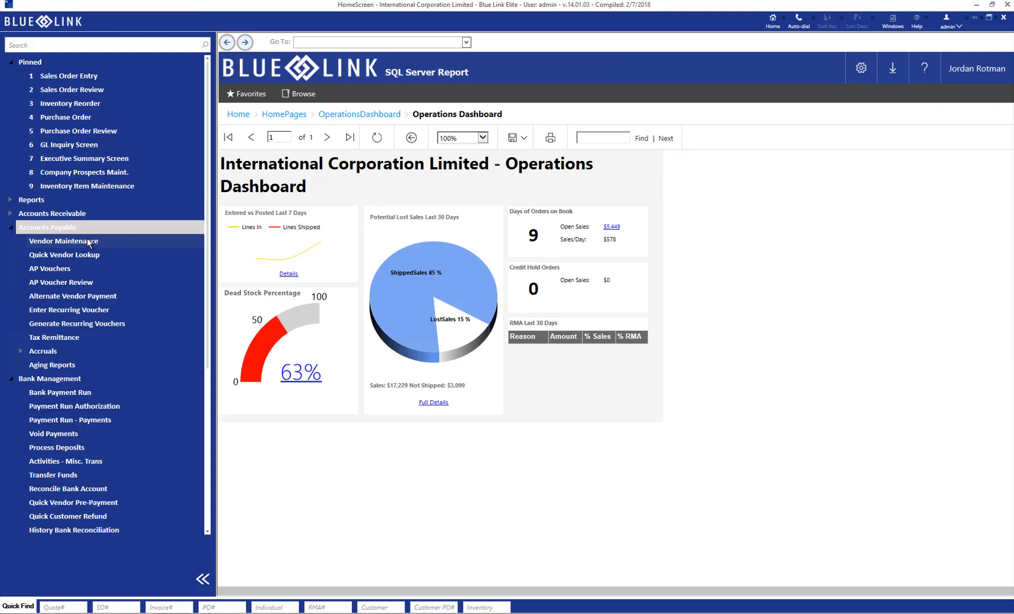
left_click(63, 241)
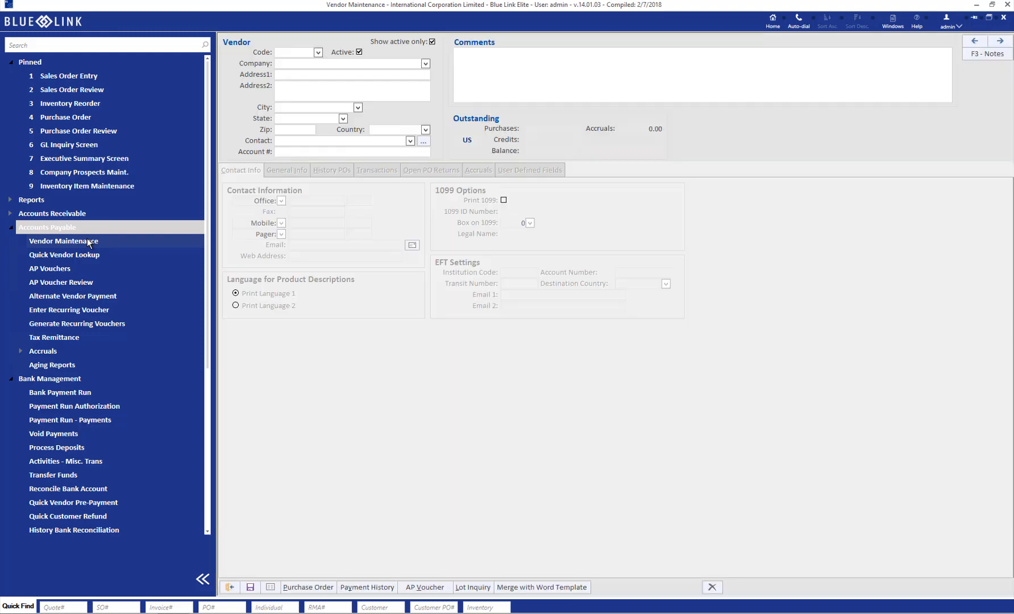
Load vendor code AMEX, the American Express record with a 245.21 balance
left_click(298, 52)
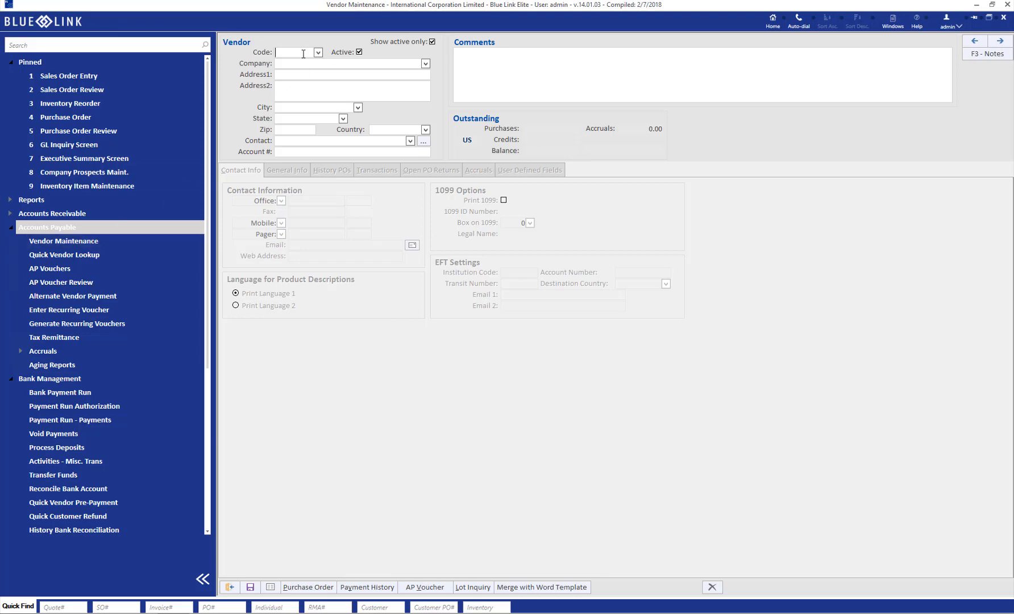
type("amex")
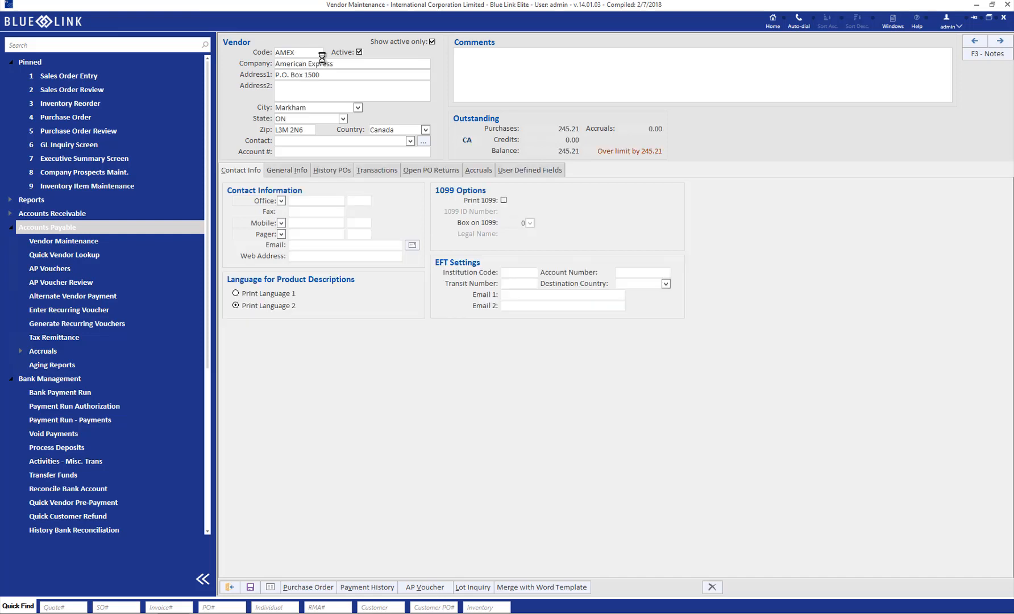
mouse_move(298, 130)
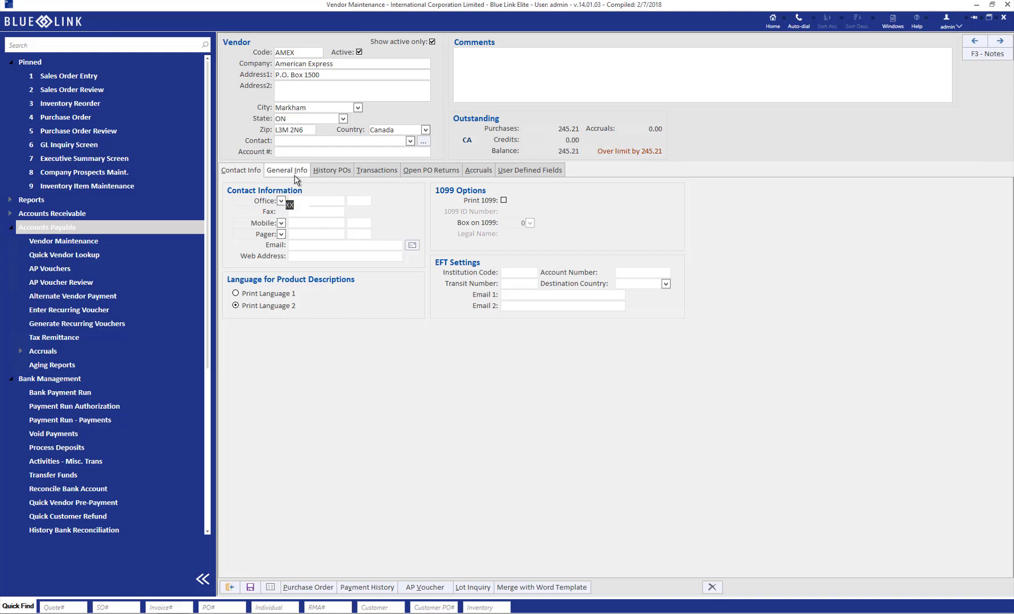
Show AMEX's General Info, flagged Alternate Payment Vendor, with credit card types listed
left_click(286, 169)
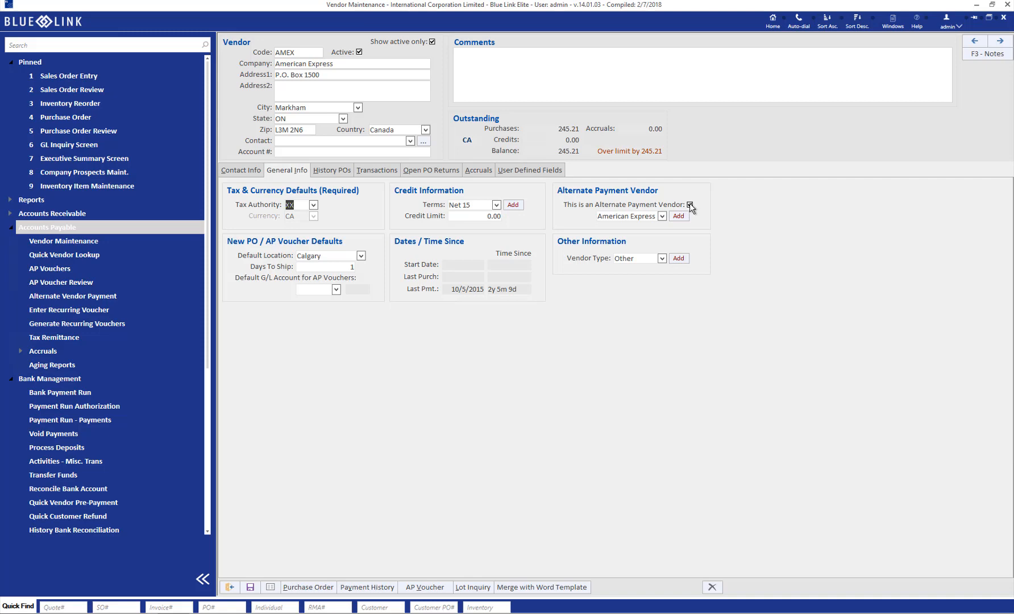
left_click(688, 205)
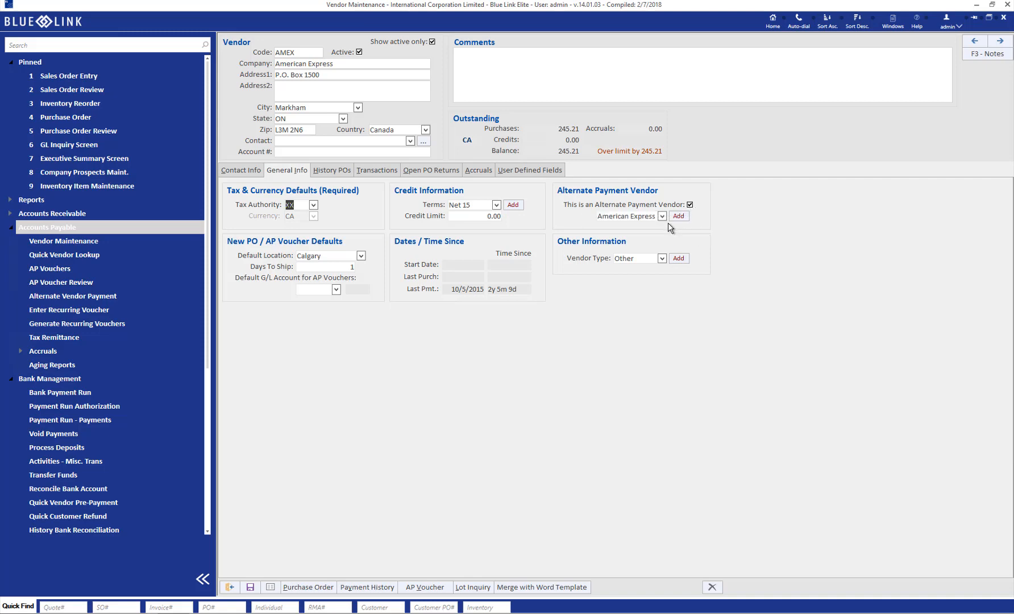
left_click(660, 215)
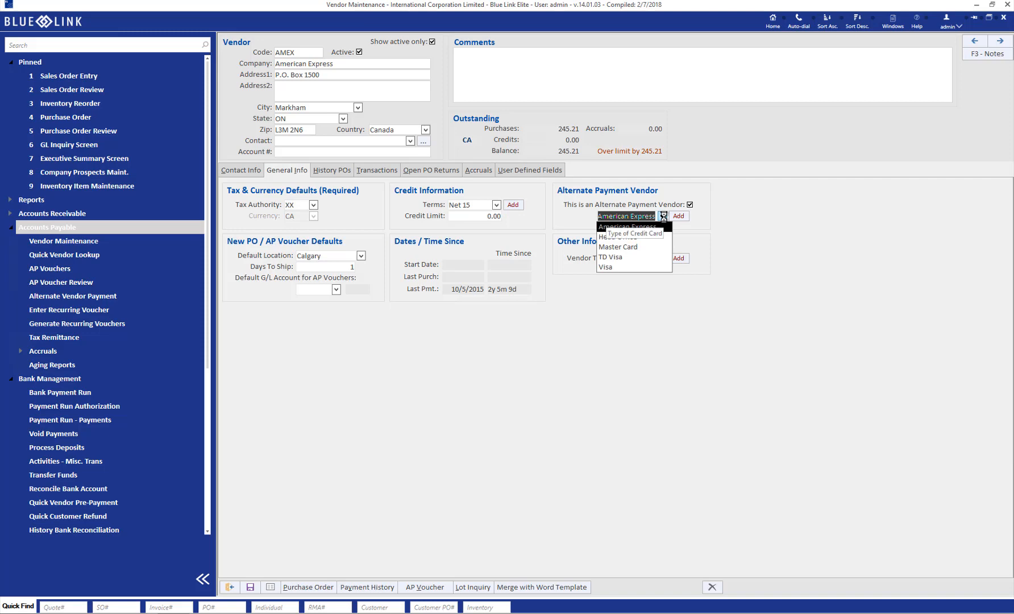